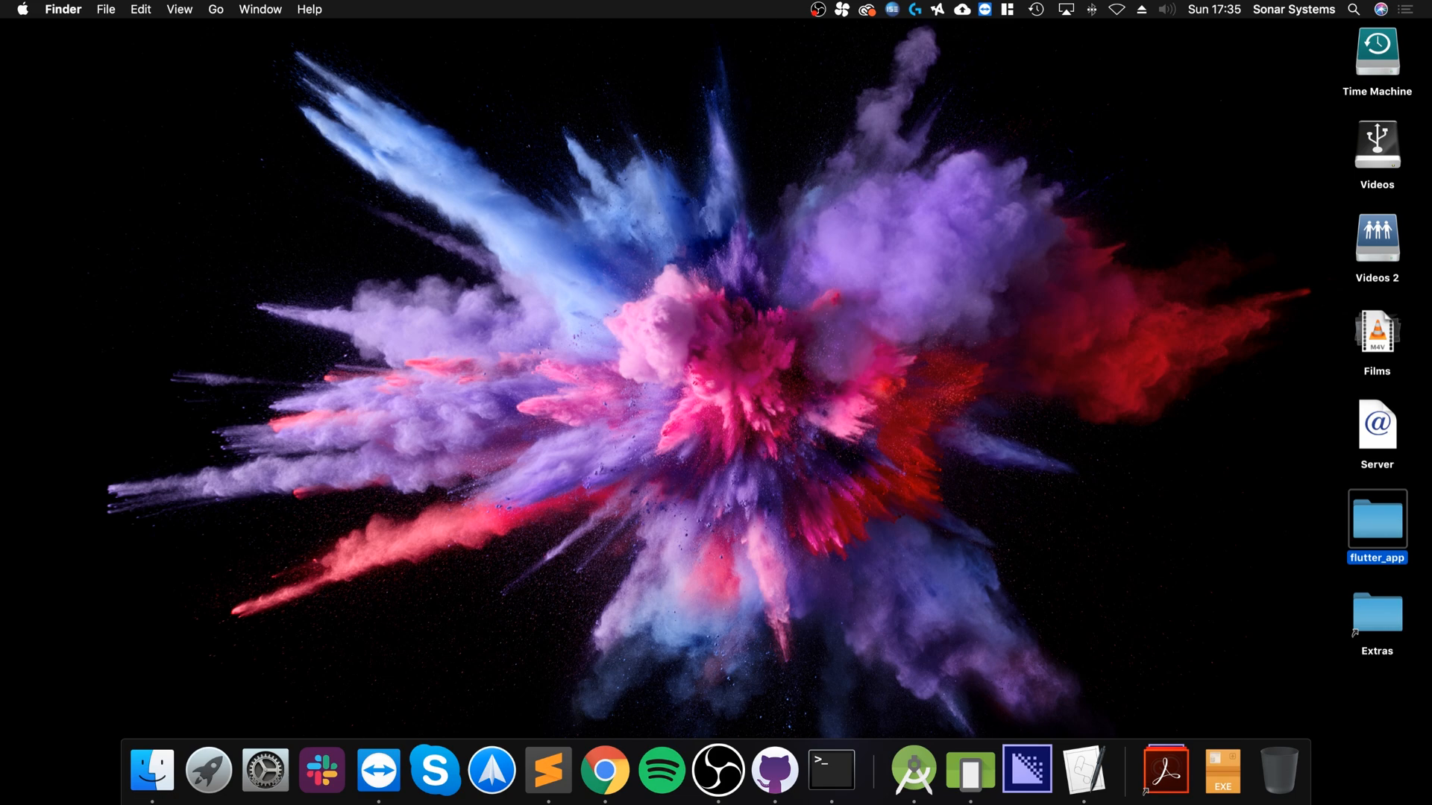
# Open brew.sh from the Google results and select its Homebrew install command
pyautogui.rightClick(603, 769)
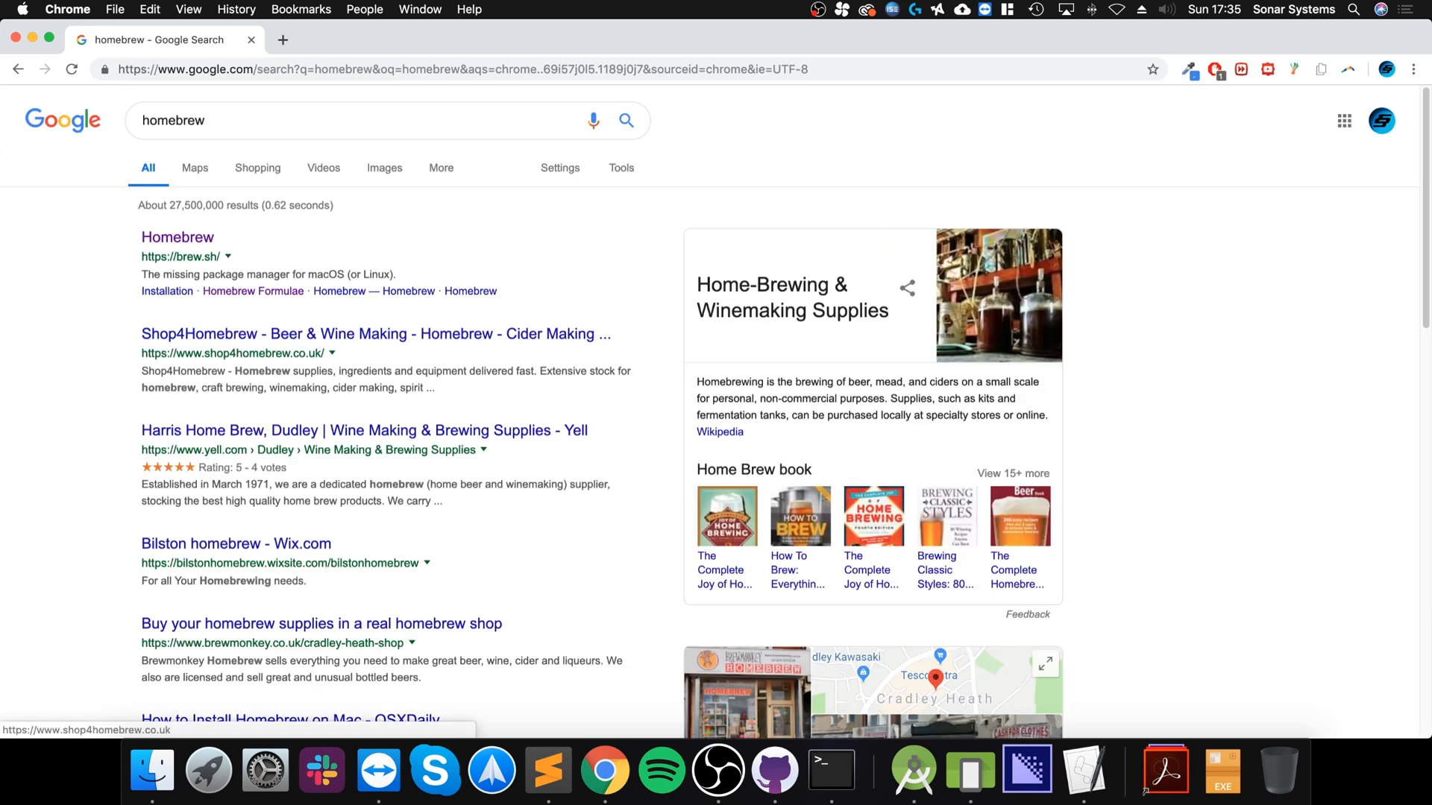
pyautogui.click(178, 237)
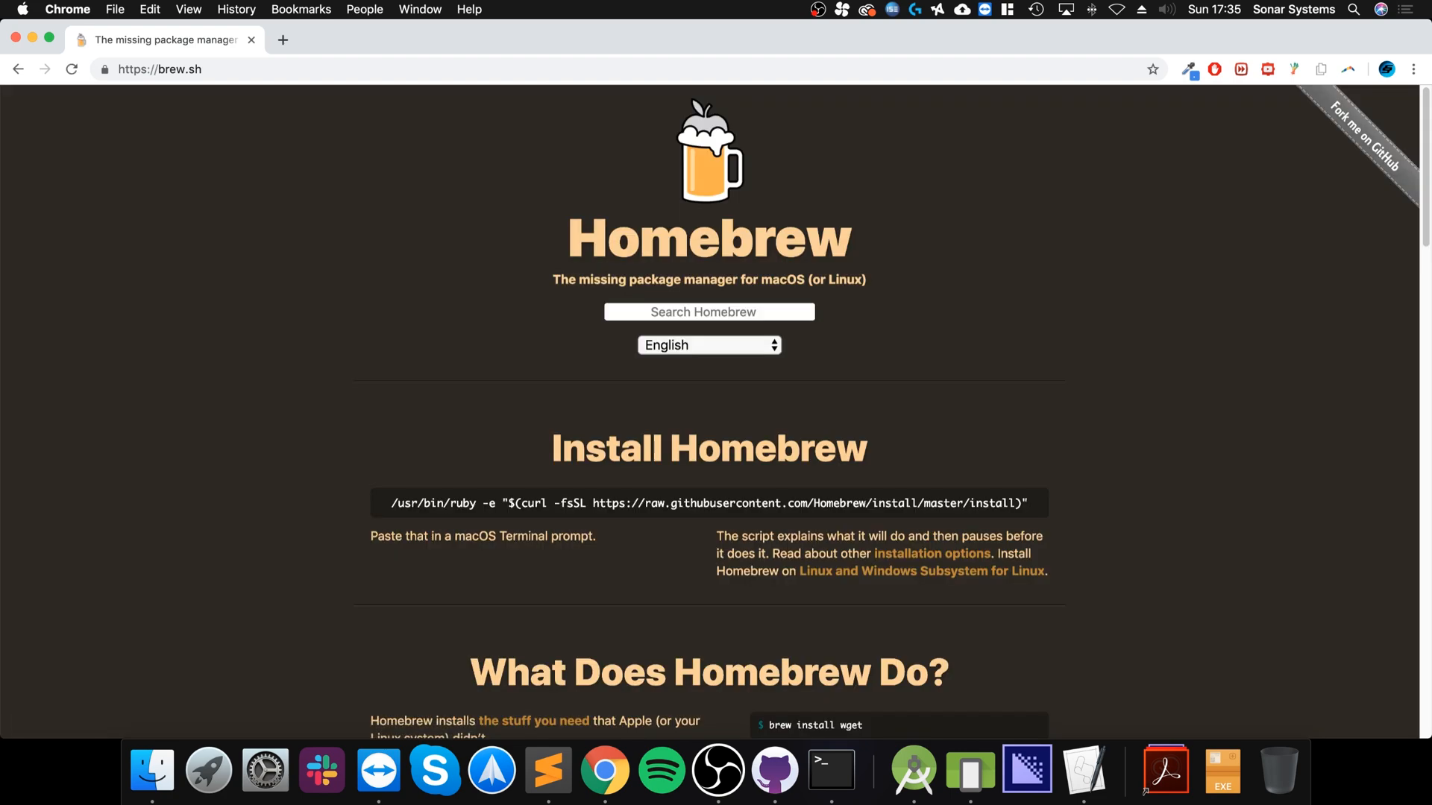
pyautogui.tripleClick(709, 504)
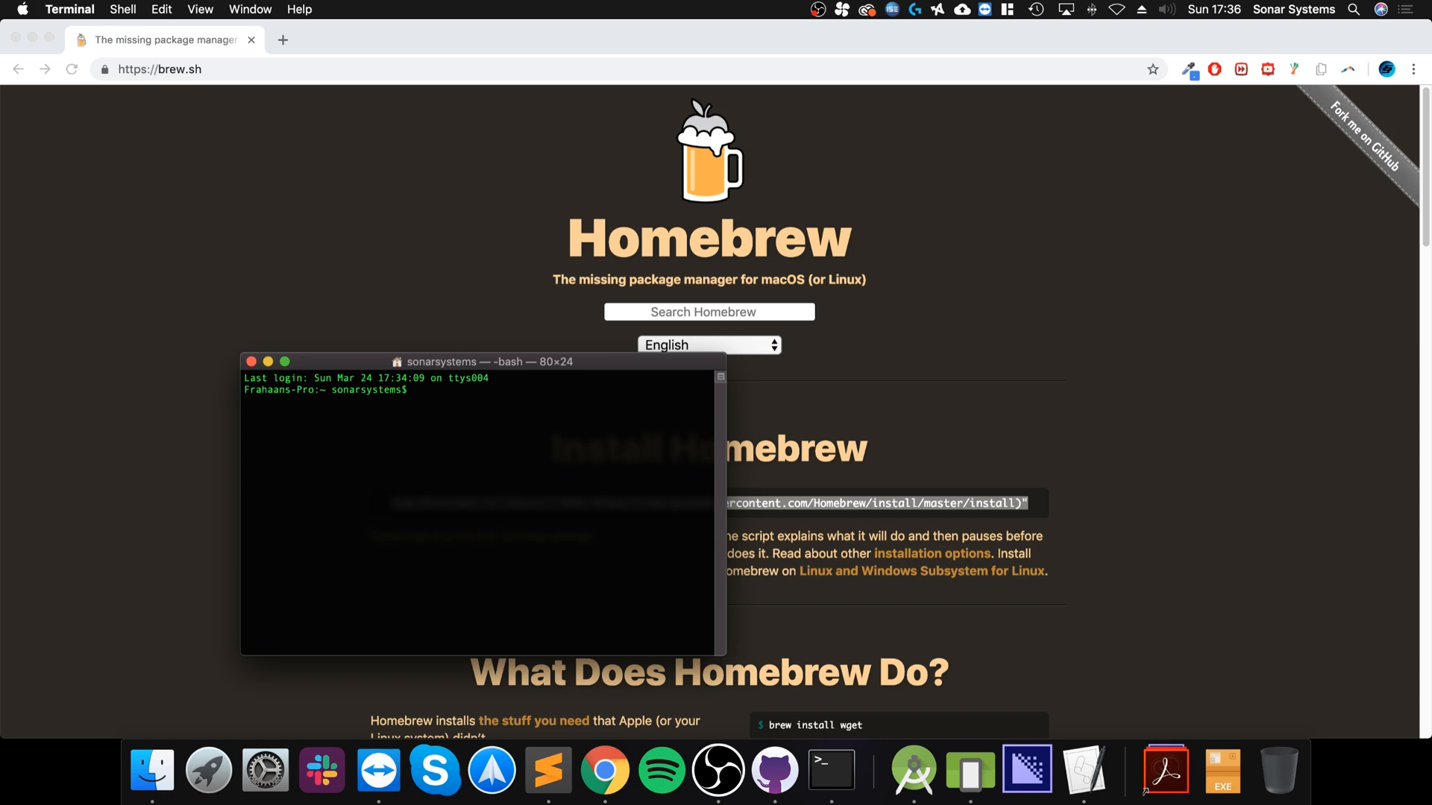
pyautogui.write('b')
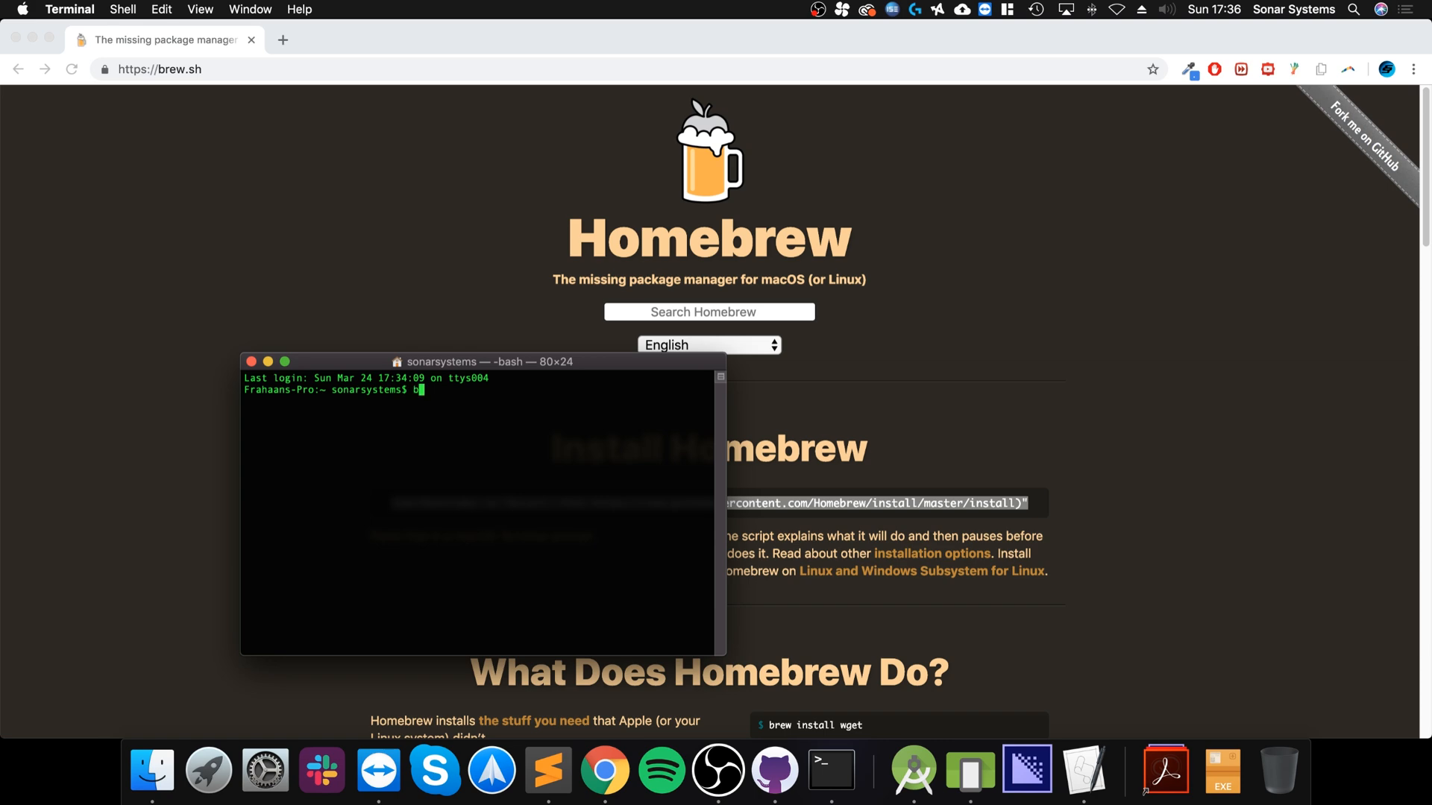
pyautogui.write('rew cask in')
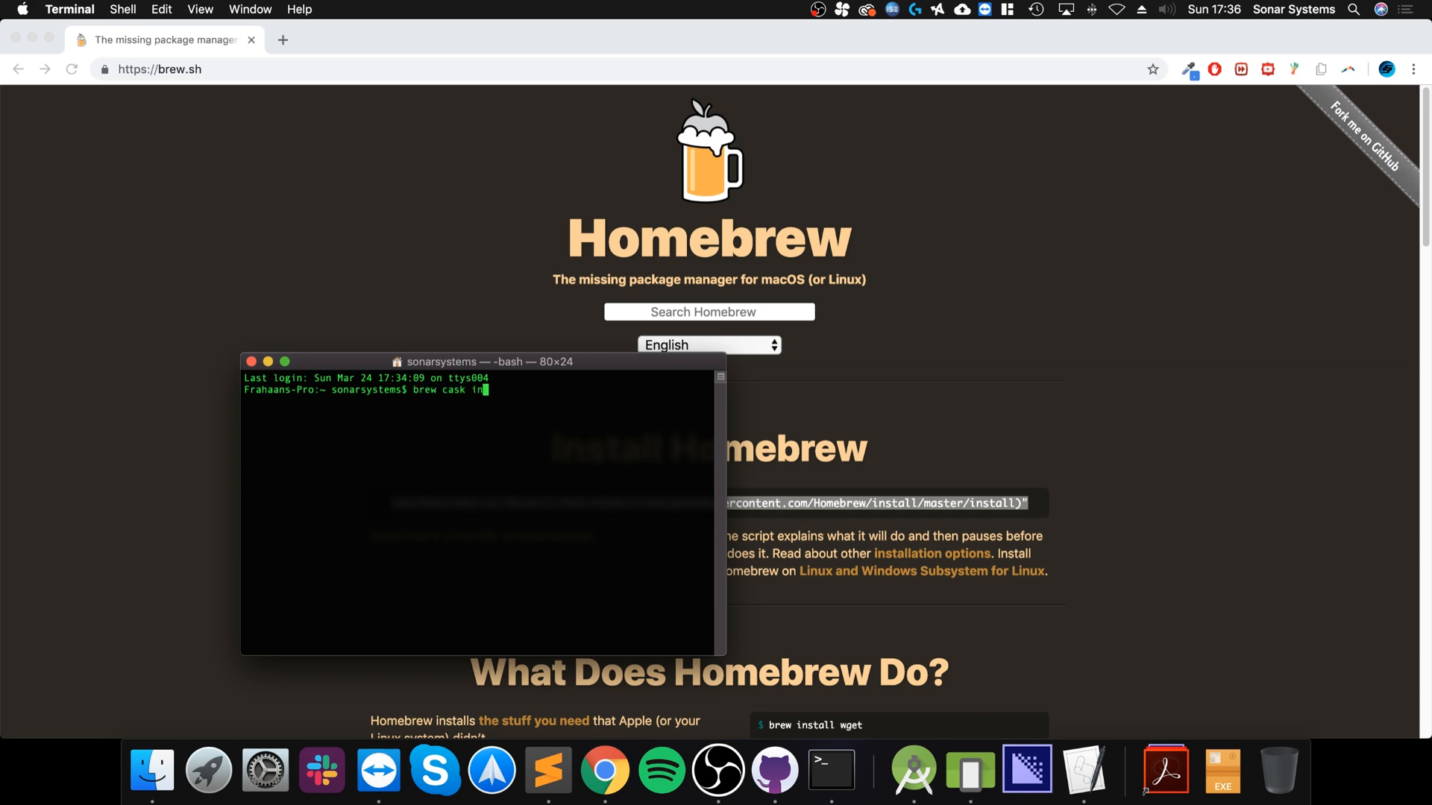
pyautogui.write('stall x')
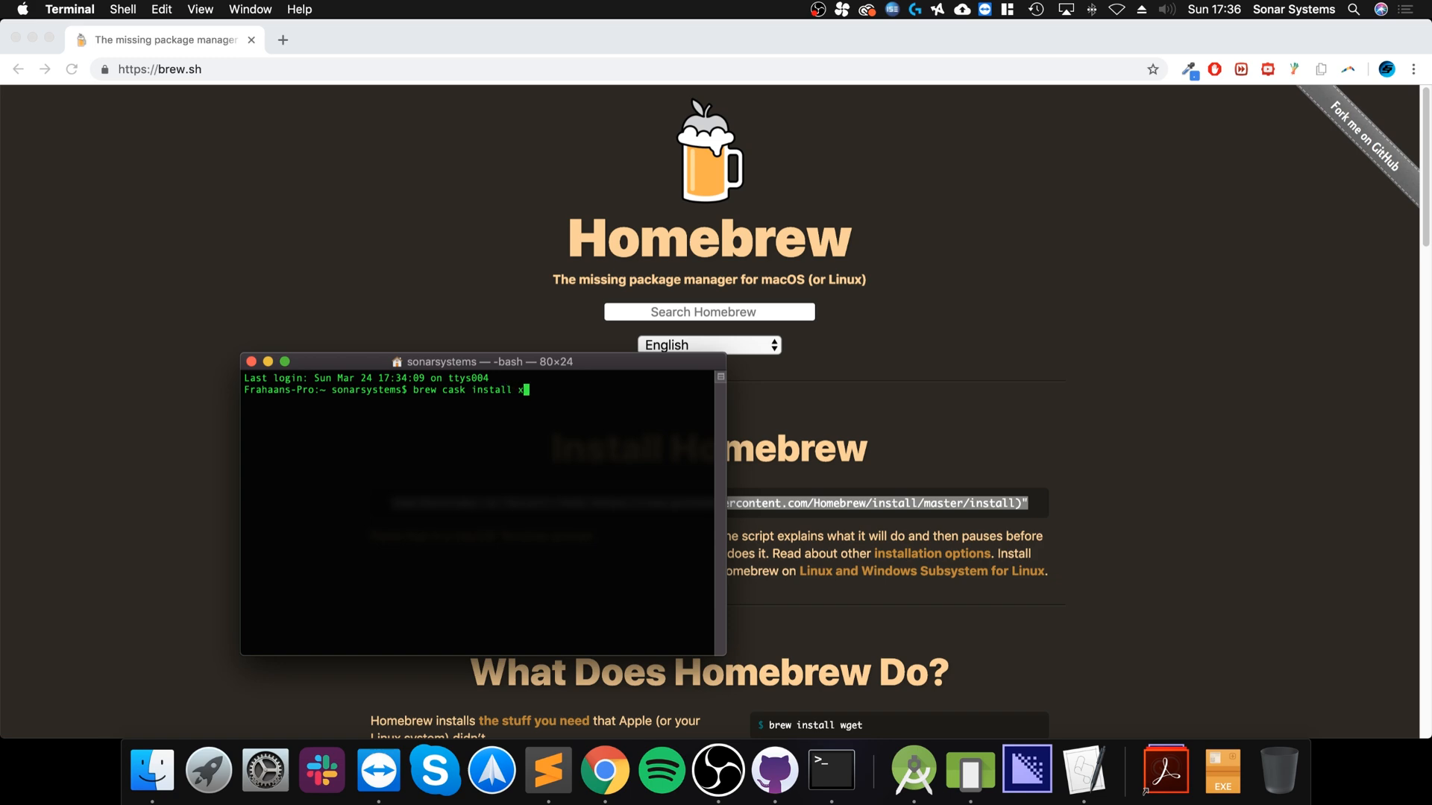
pyautogui.write('quartz')
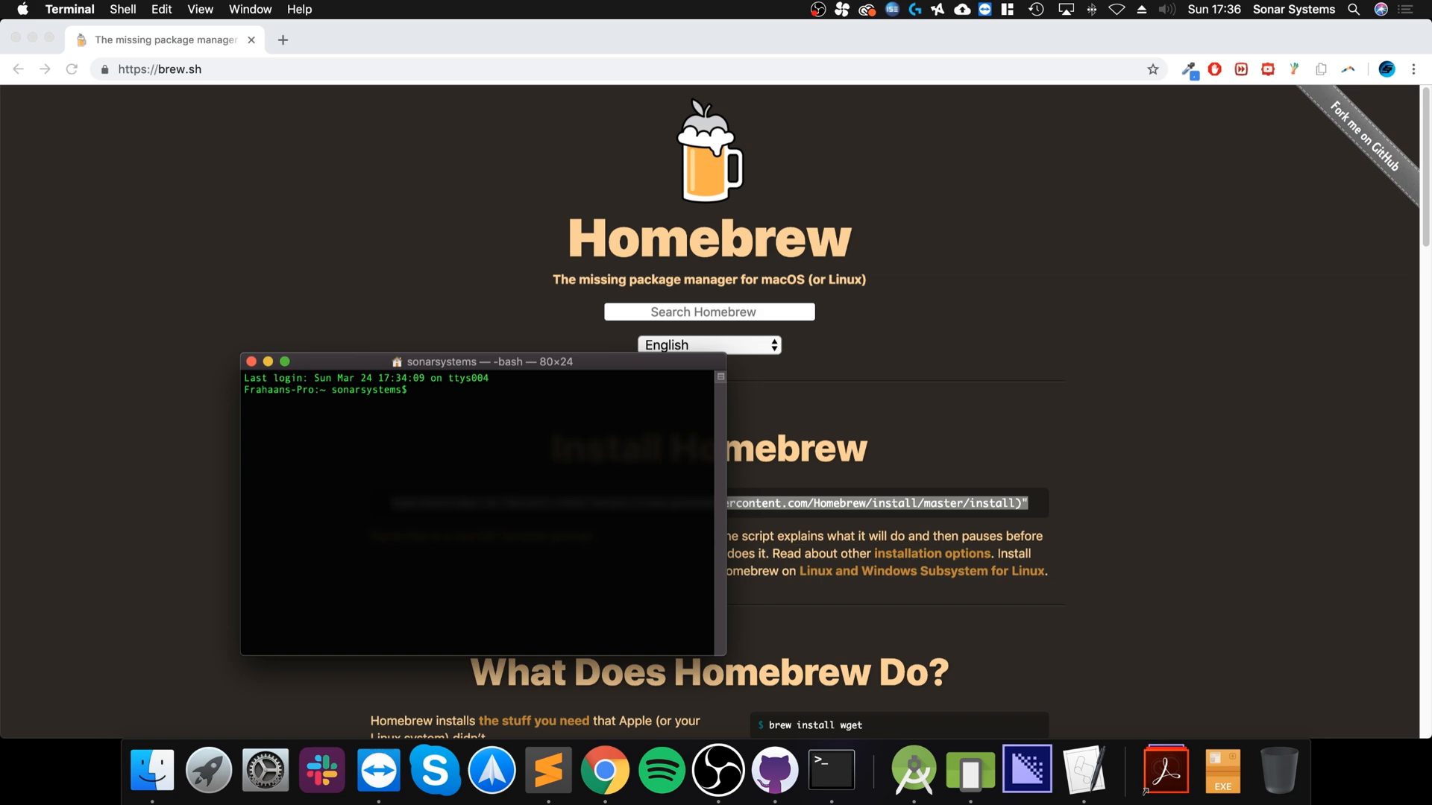
pyautogui.write('br')
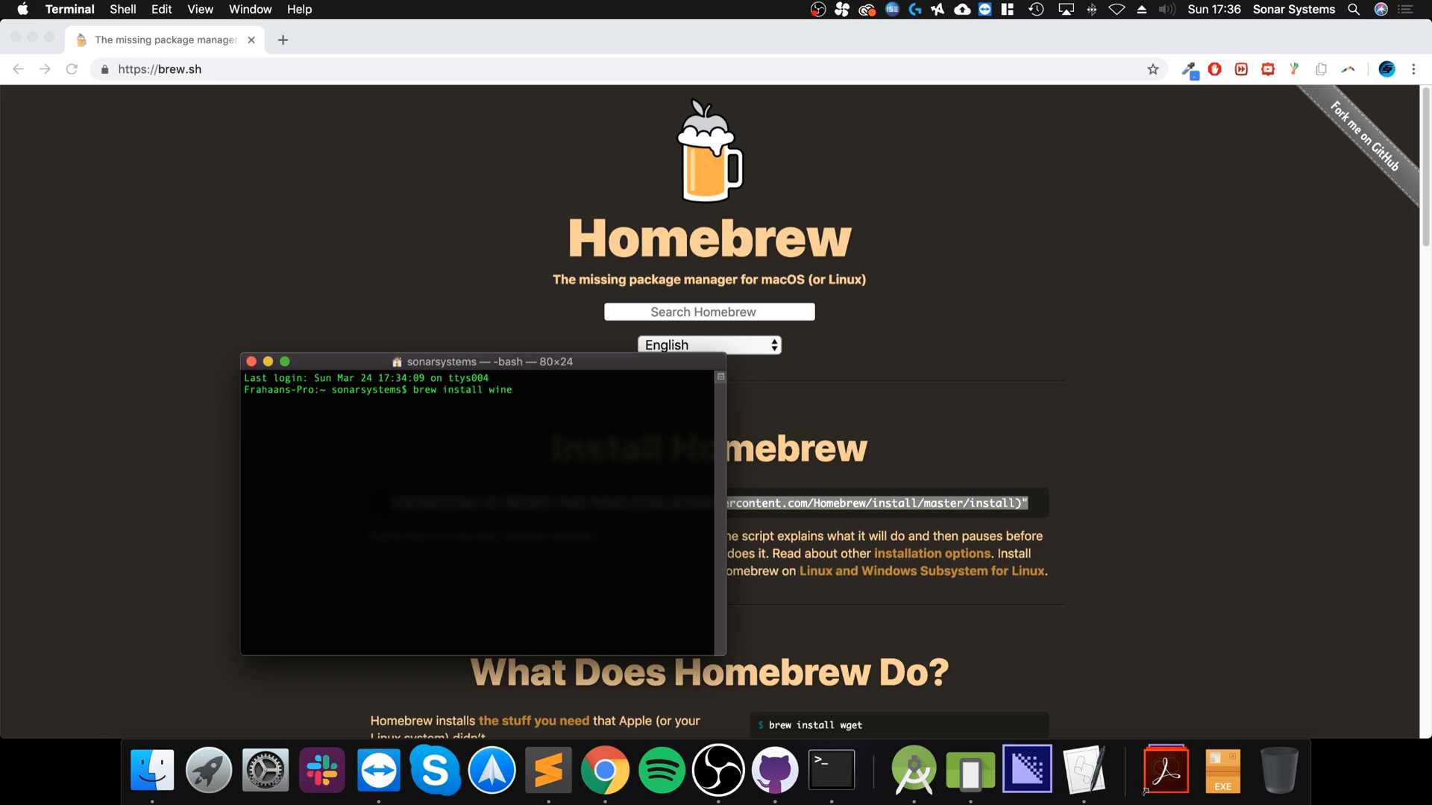
pyautogui.press('Backspace')
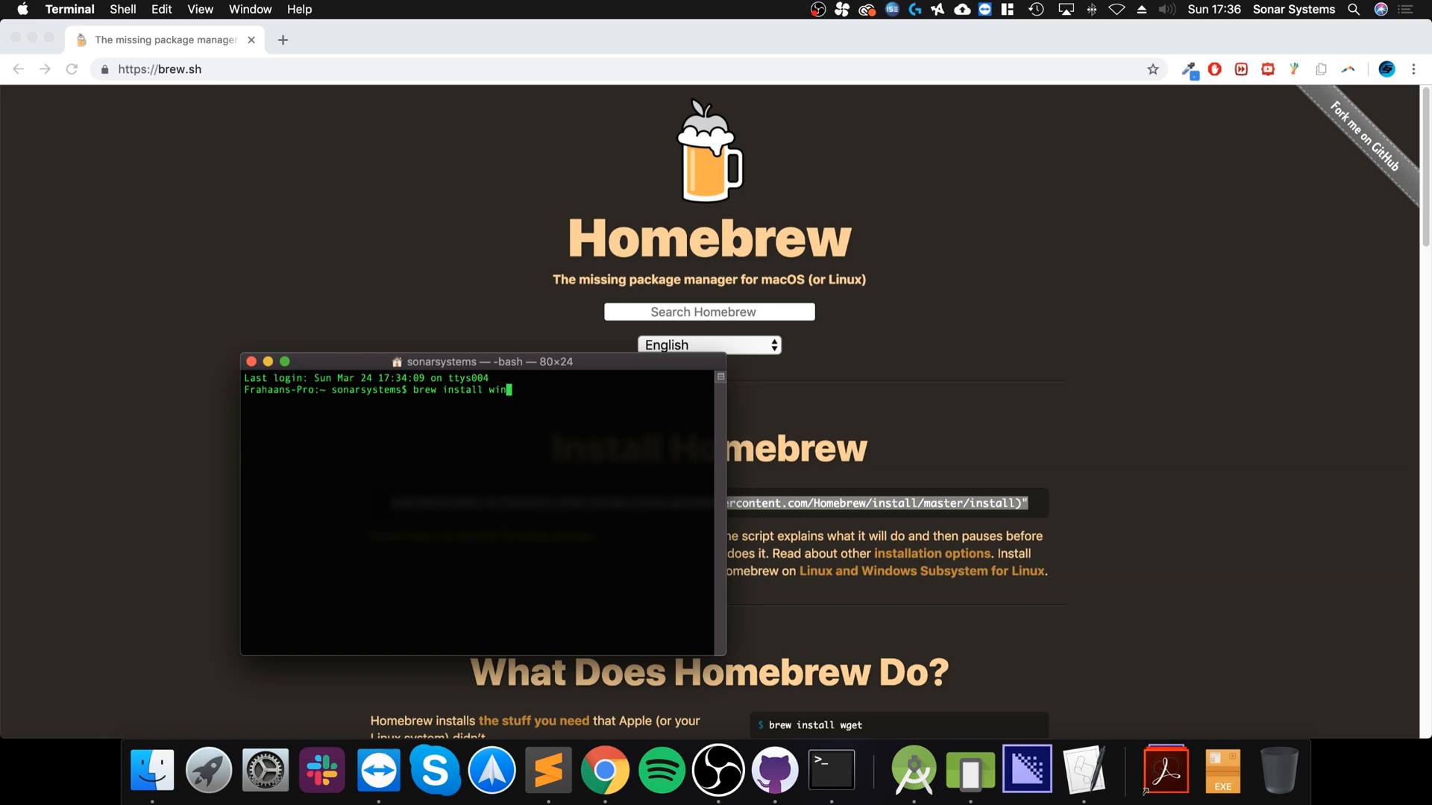
pyautogui.press('ctrl+u')
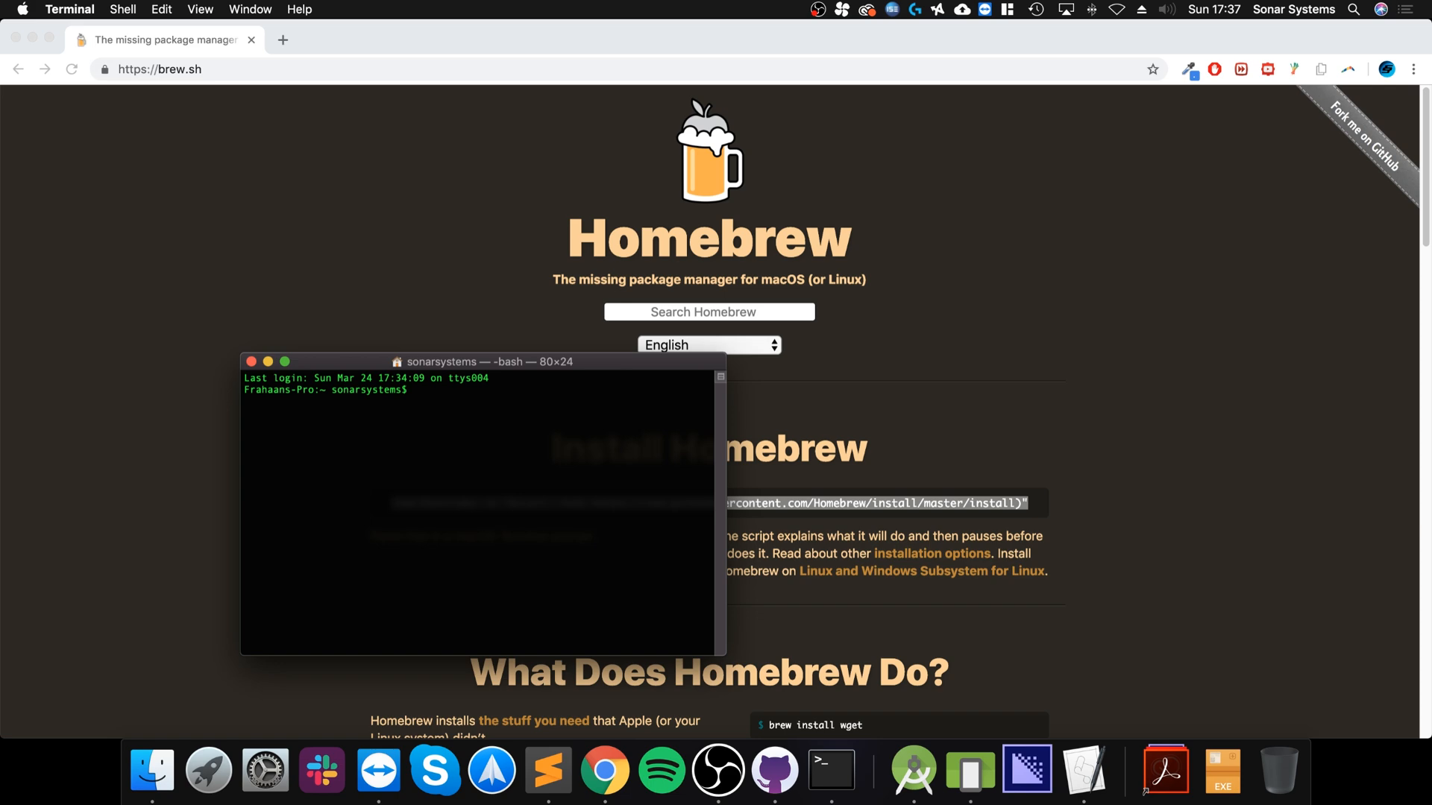
# Run wine on Downloads/NotepadPlusPlusPortable_7.6.4.paf.exe to launch the installer
pyautogui.write('wine')
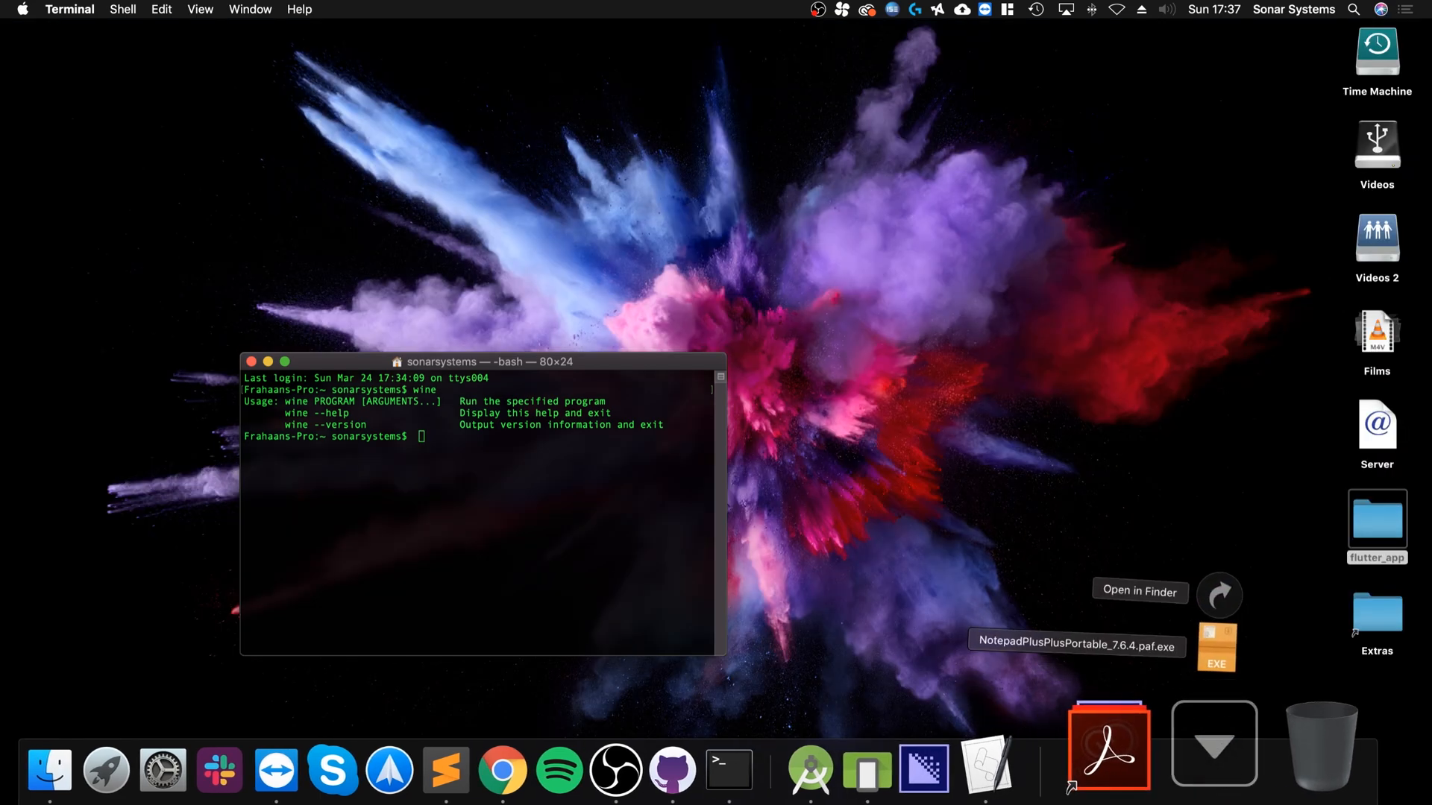
pyautogui.click(1138, 590)
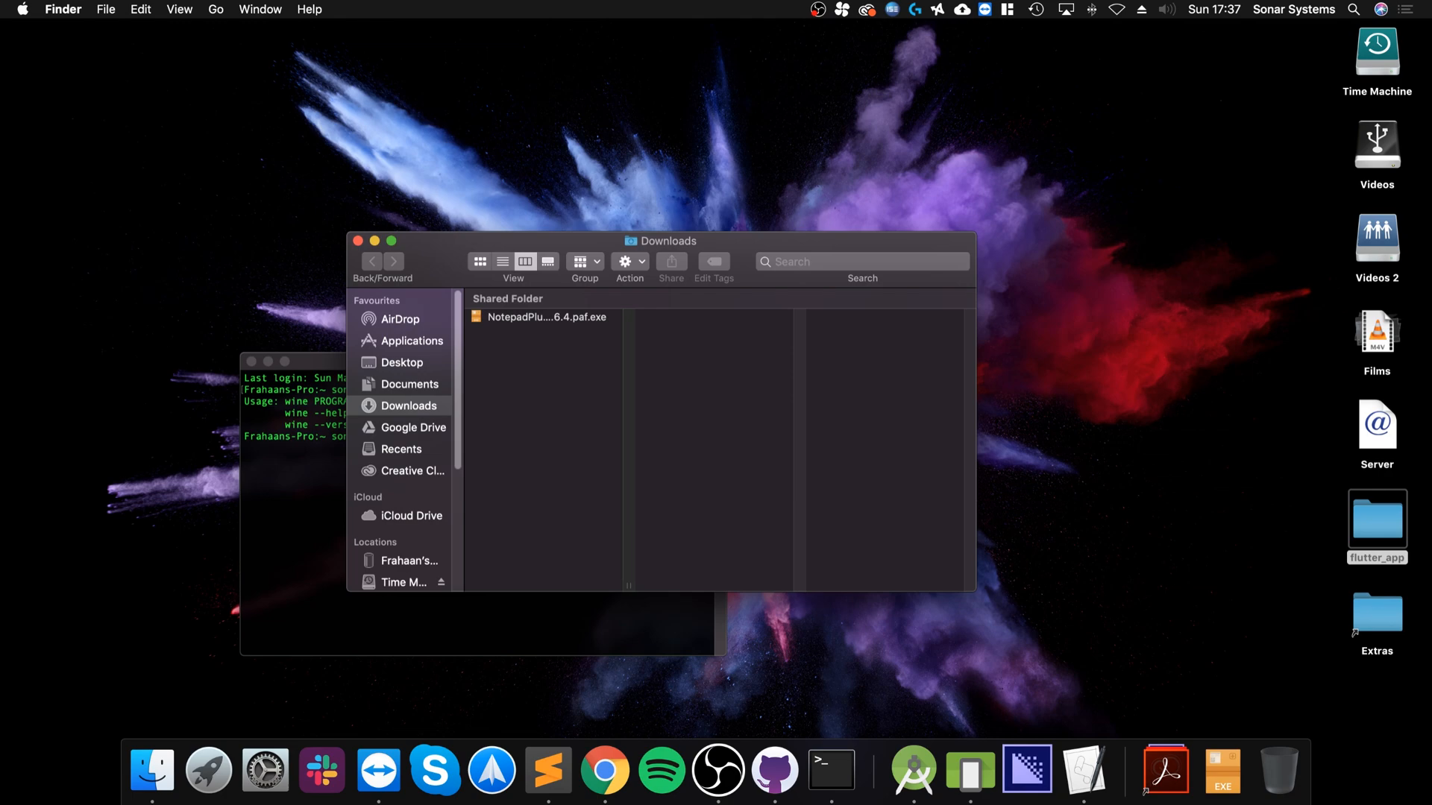
pyautogui.moveTo(662, 240); pyautogui.dragTo(1035, 203)
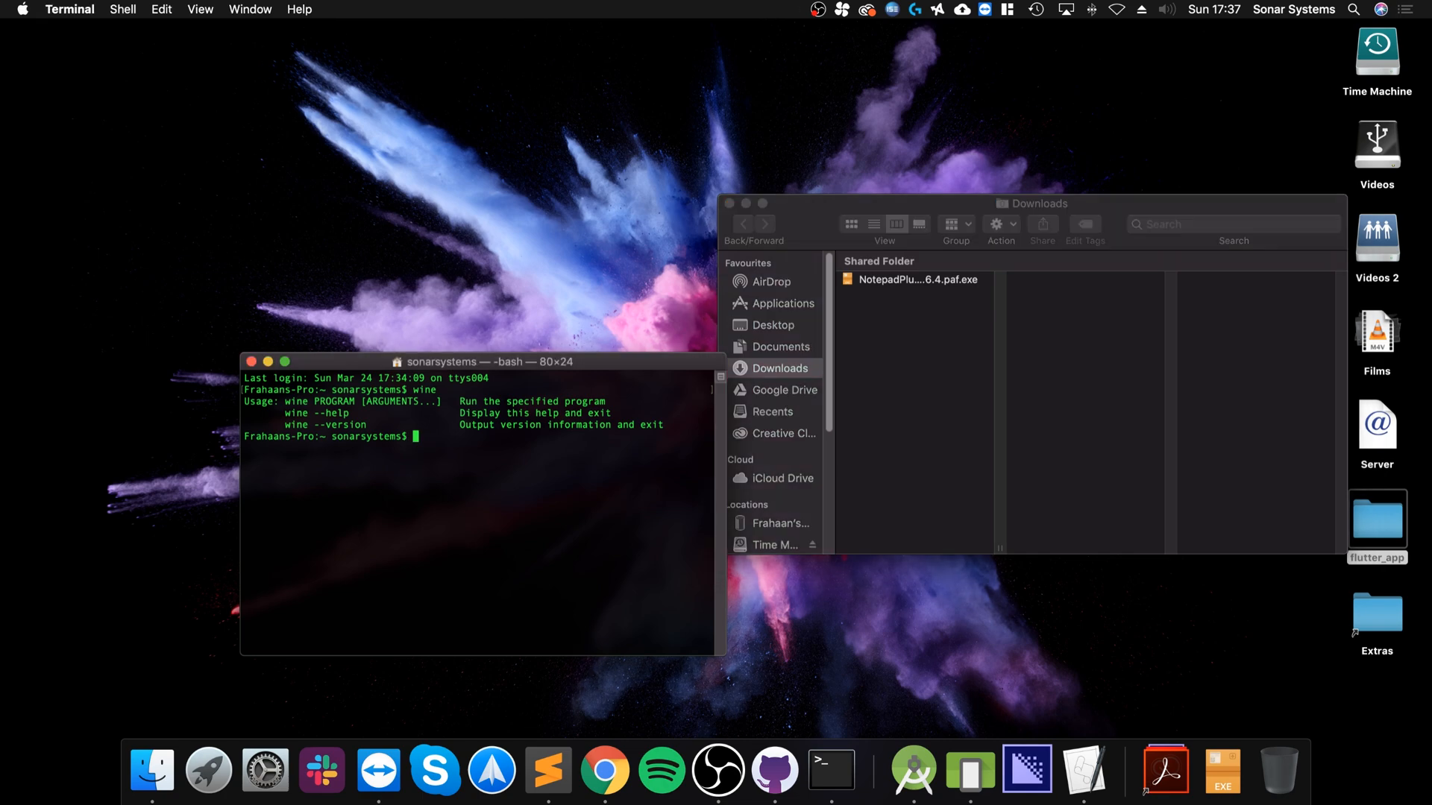
pyautogui.write('wine')
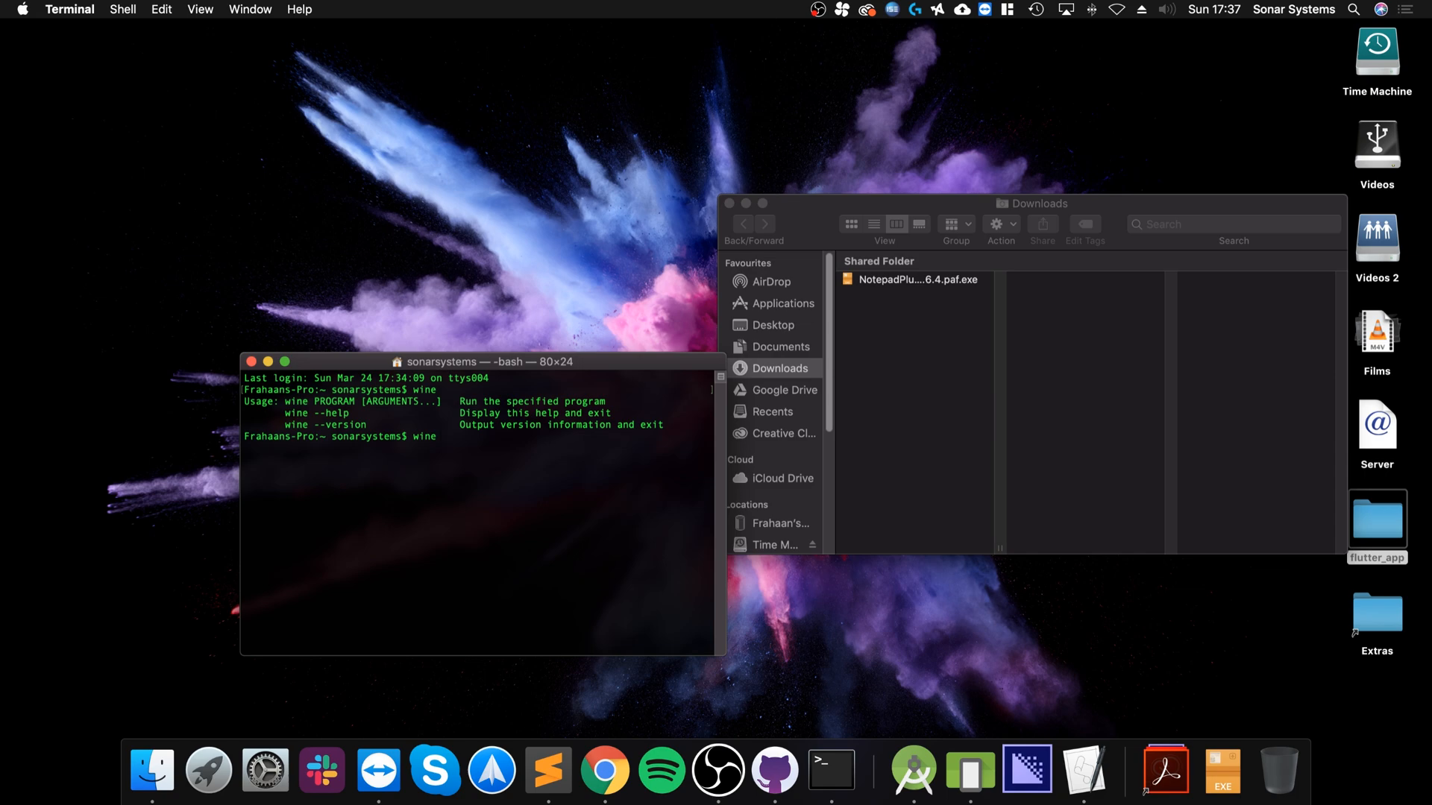
pyautogui.write('/Users/sonarsystems/Downloads/NotepadPlusPlusPortable_7.6.4.paf.exe')
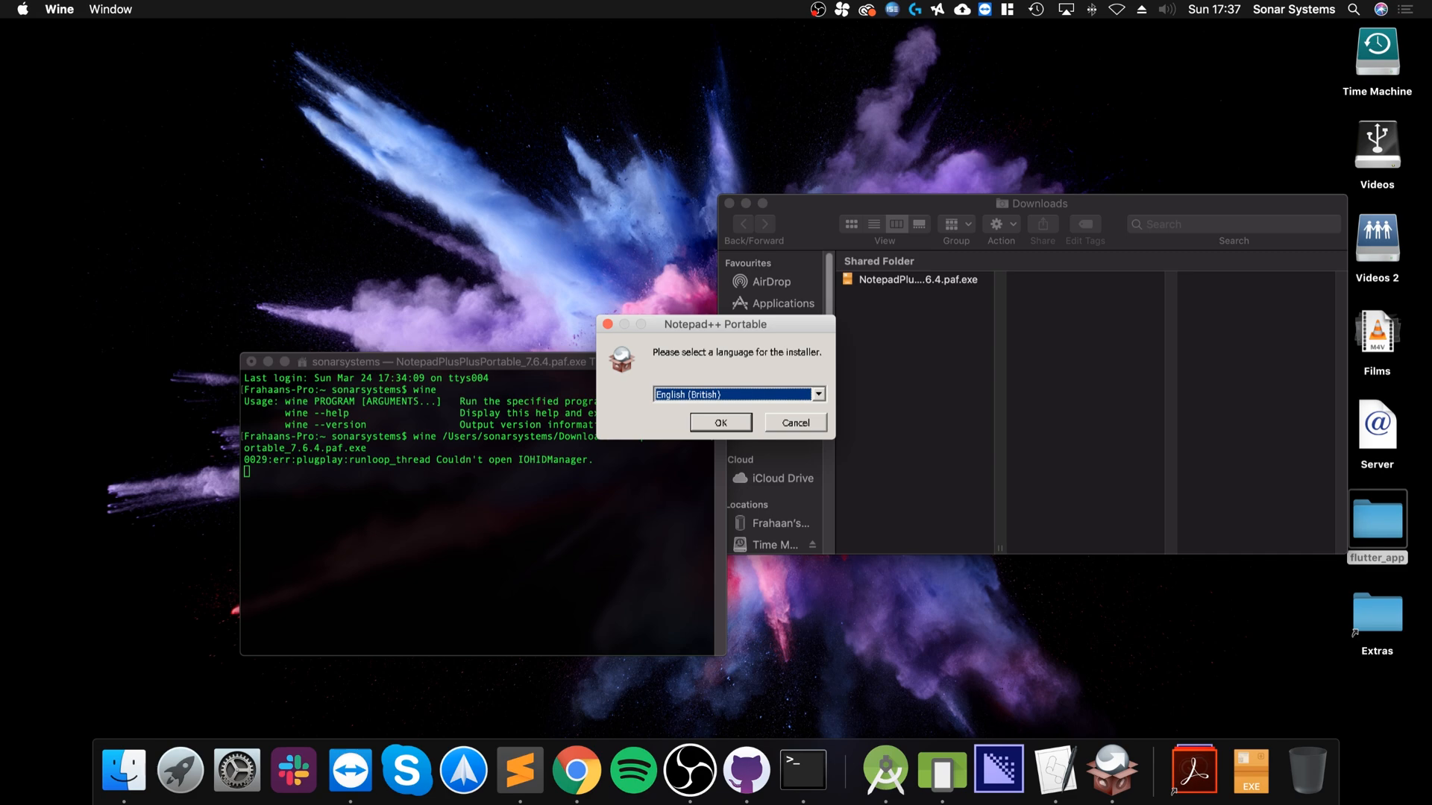
# Choose English, pass the welcome page, and keep the default Downloads destination folder
pyautogui.click(720, 422)
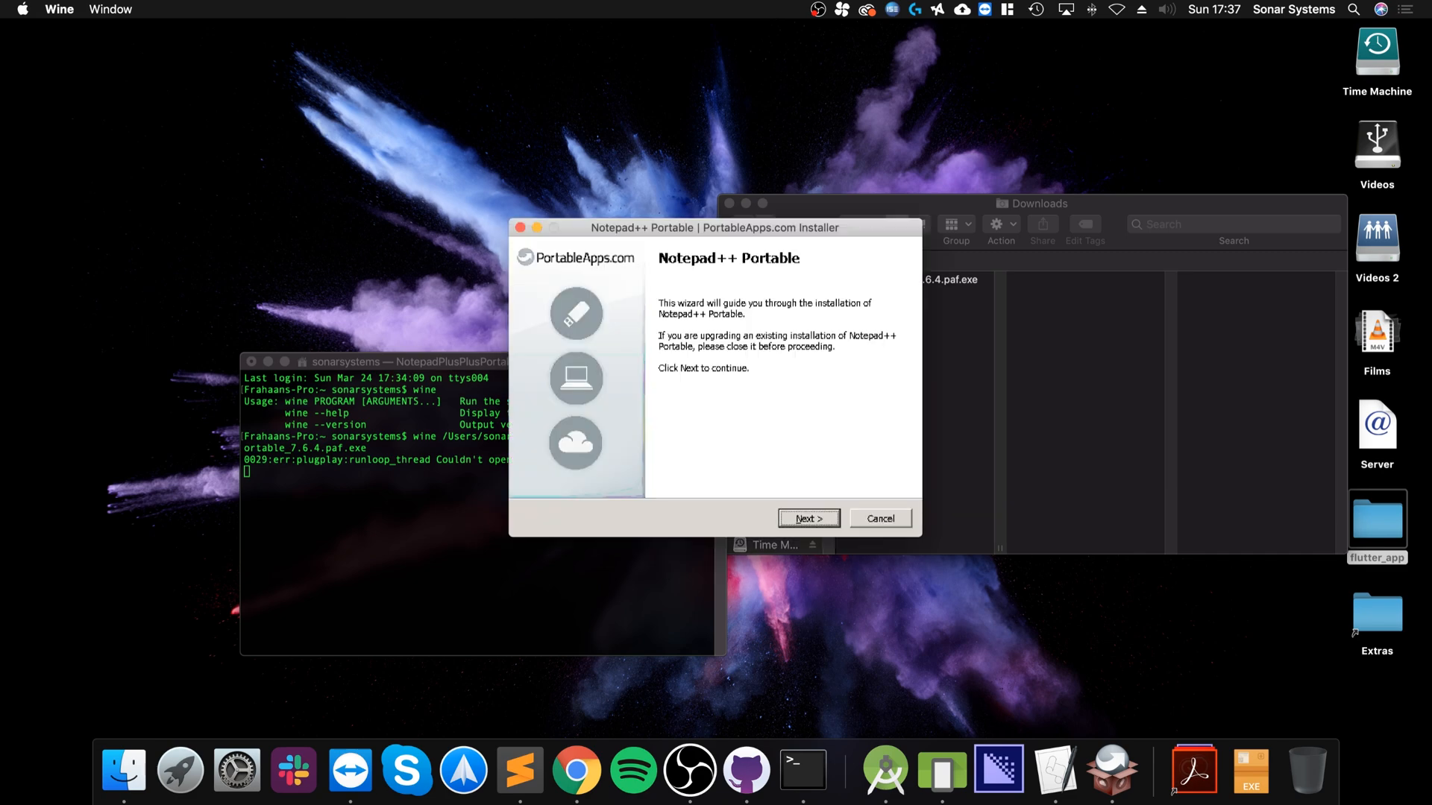
pyautogui.click(807, 518)
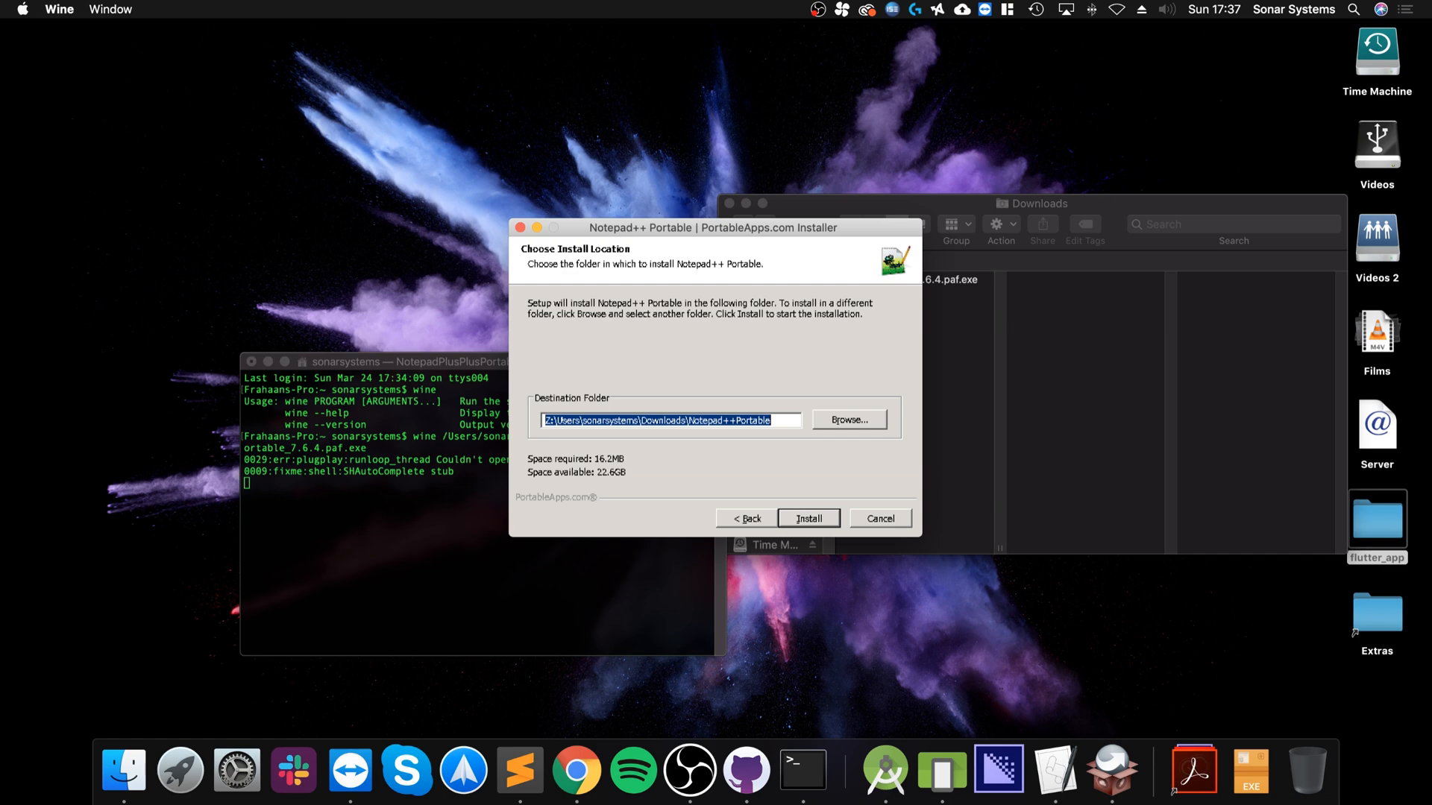
pyautogui.click(846, 419)
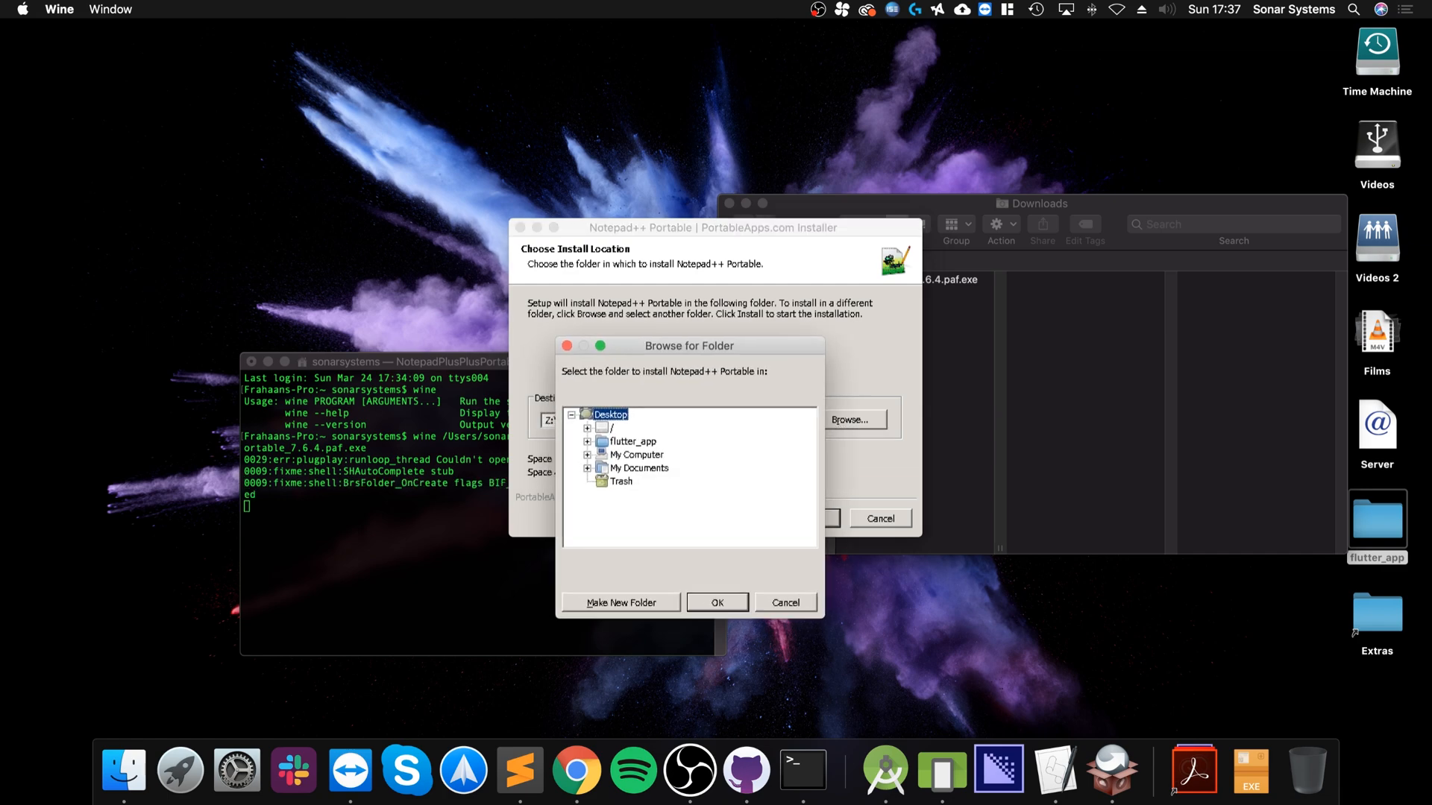
pyautogui.click(717, 602)
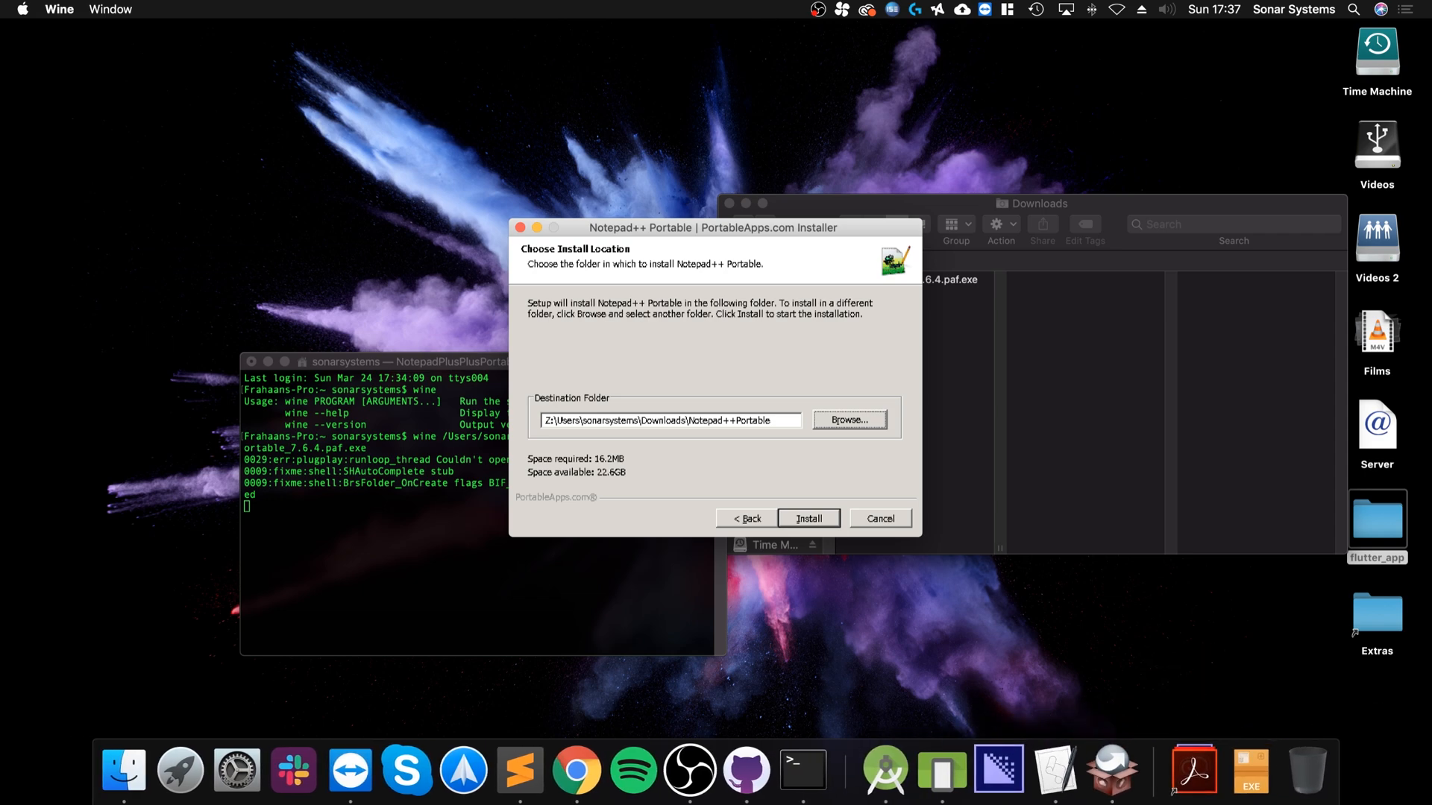
pyautogui.click(847, 419)
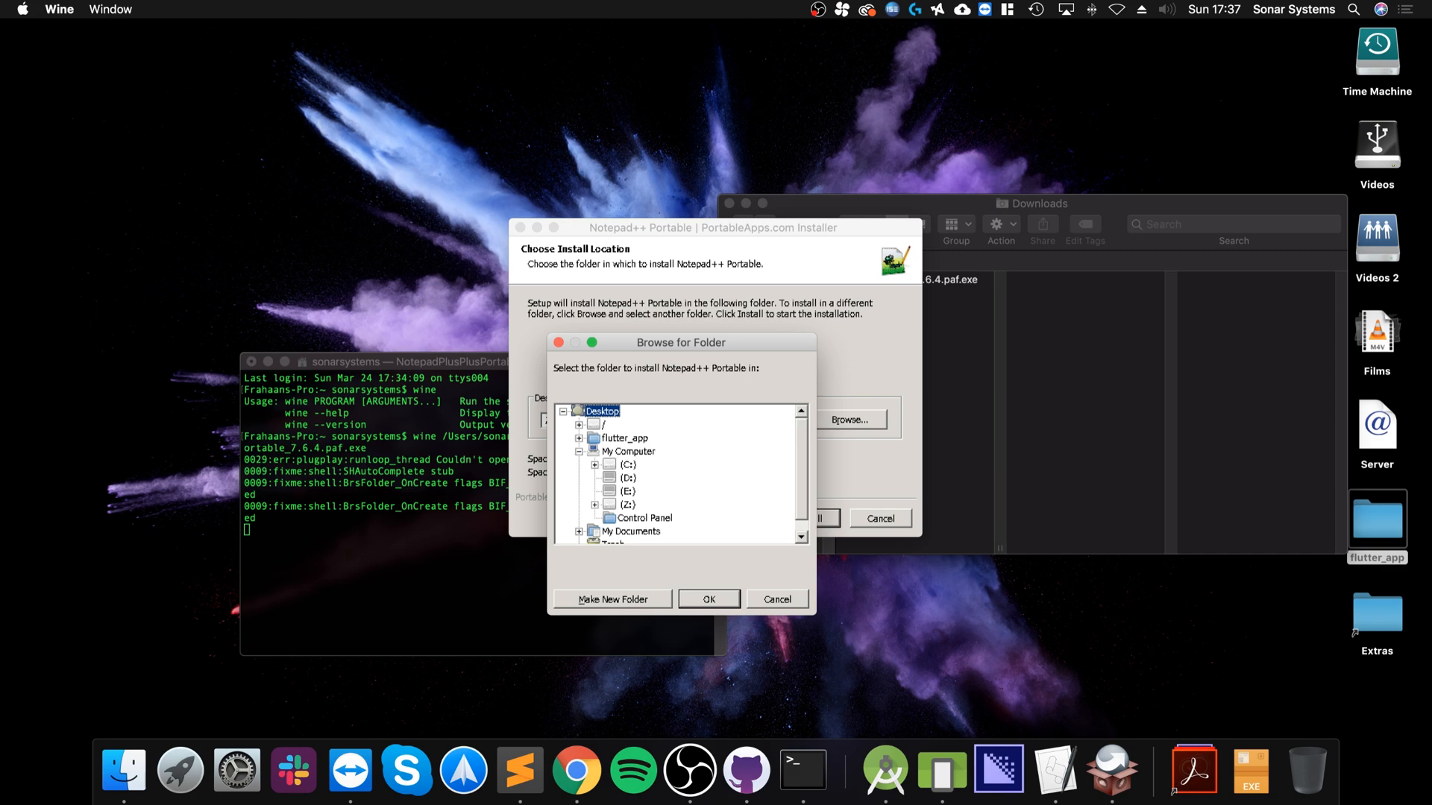
pyautogui.click(596, 464)
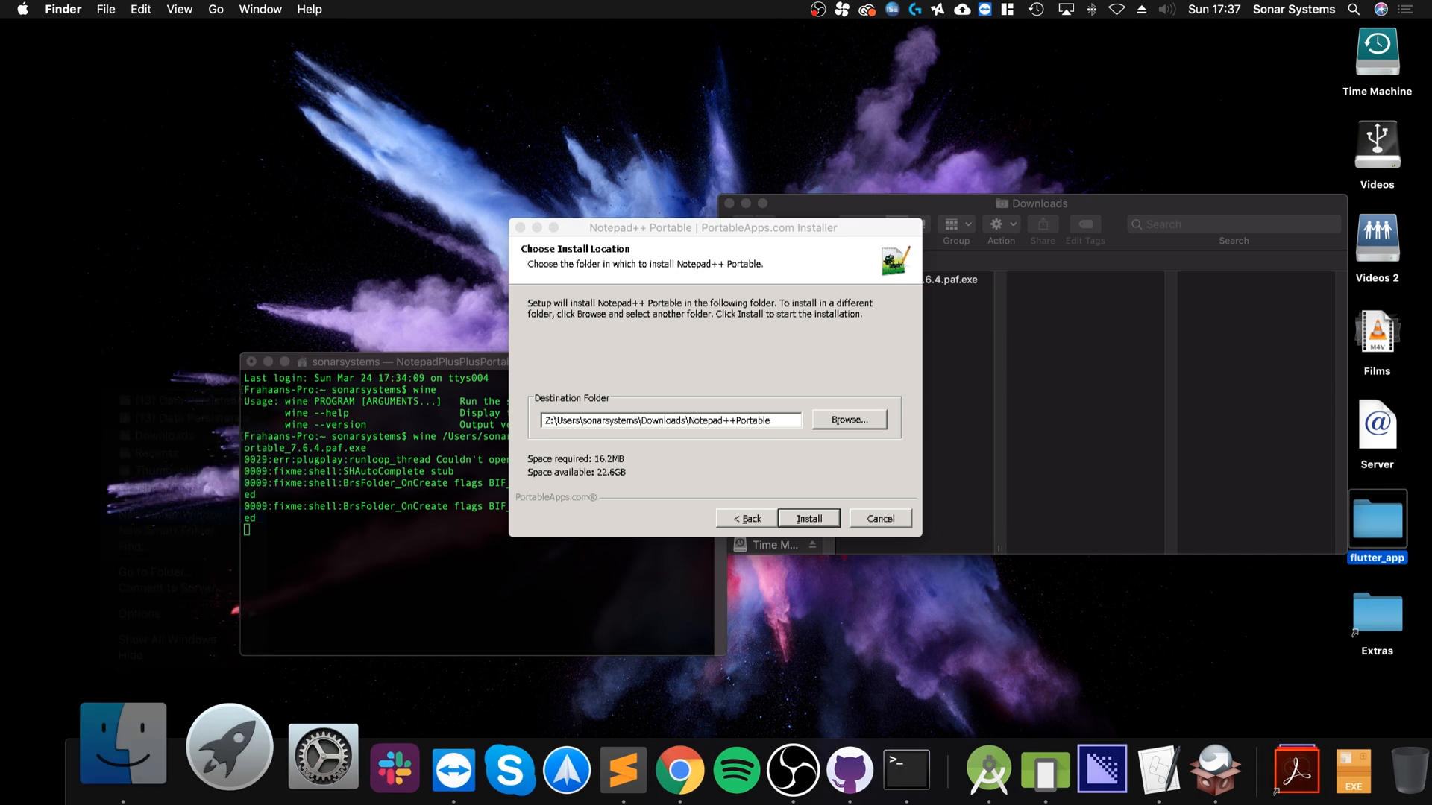
# Use Finder's Go to Folder to reach the home folder path ~/
pyautogui.click(215, 9)
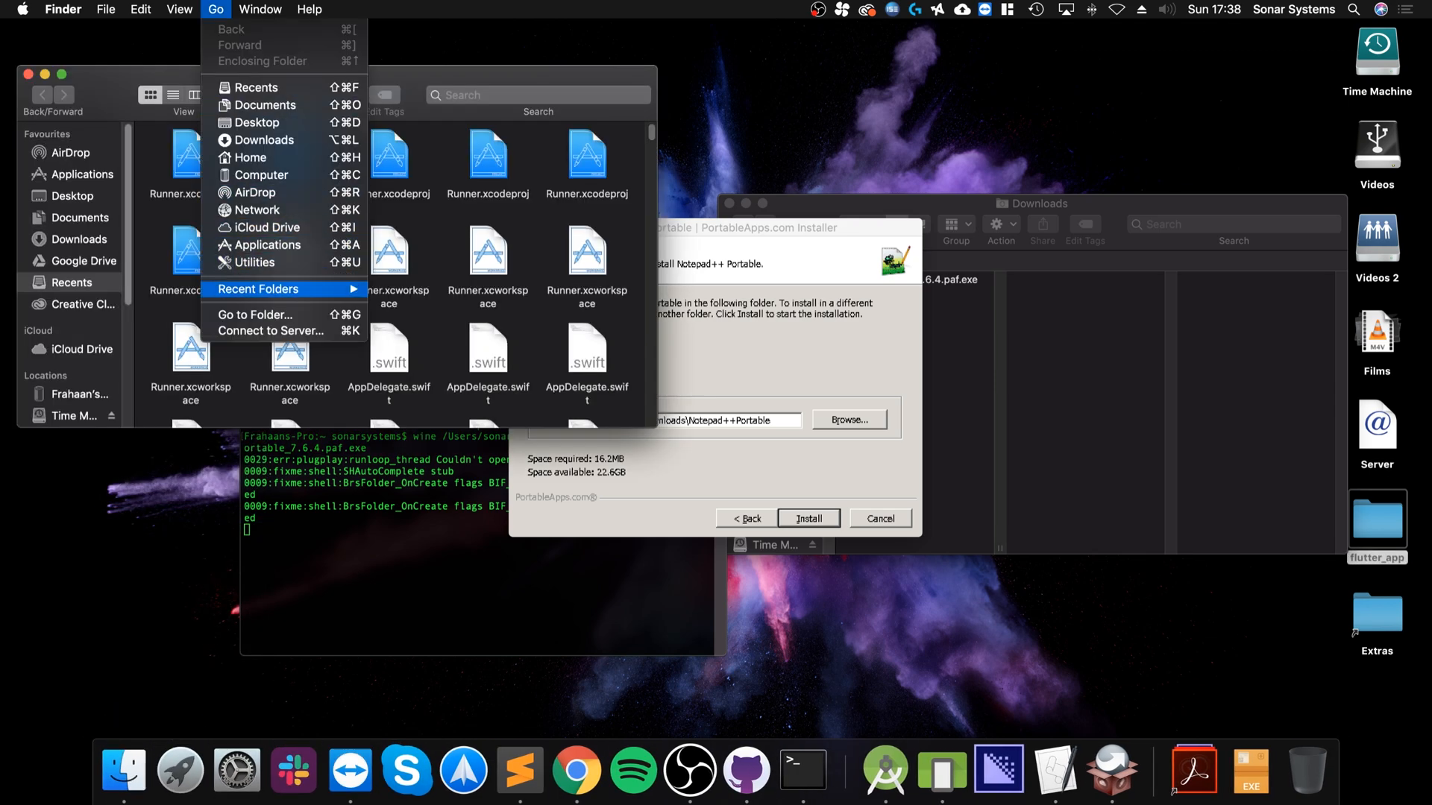
pyautogui.click(256, 314)
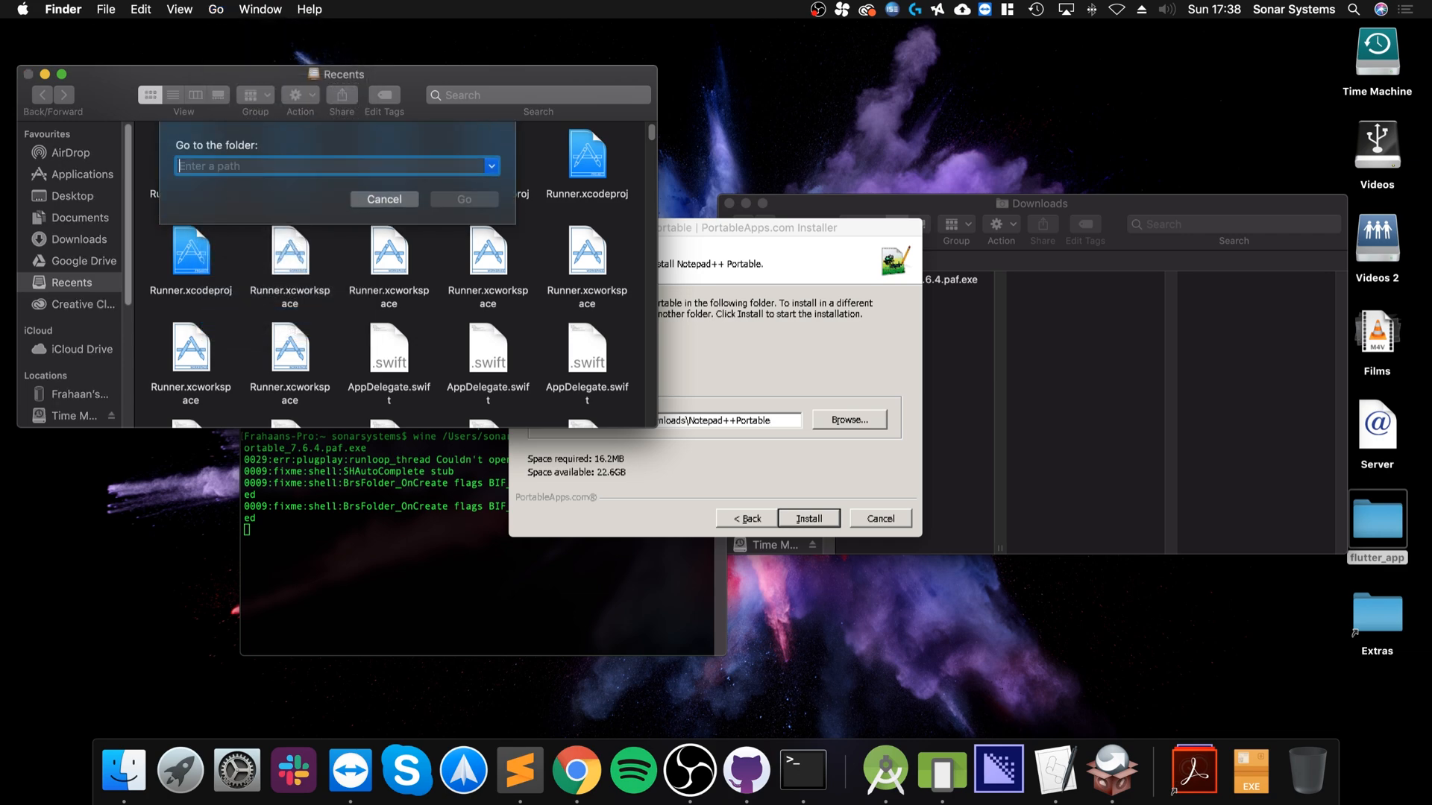
pyautogui.click(383, 199)
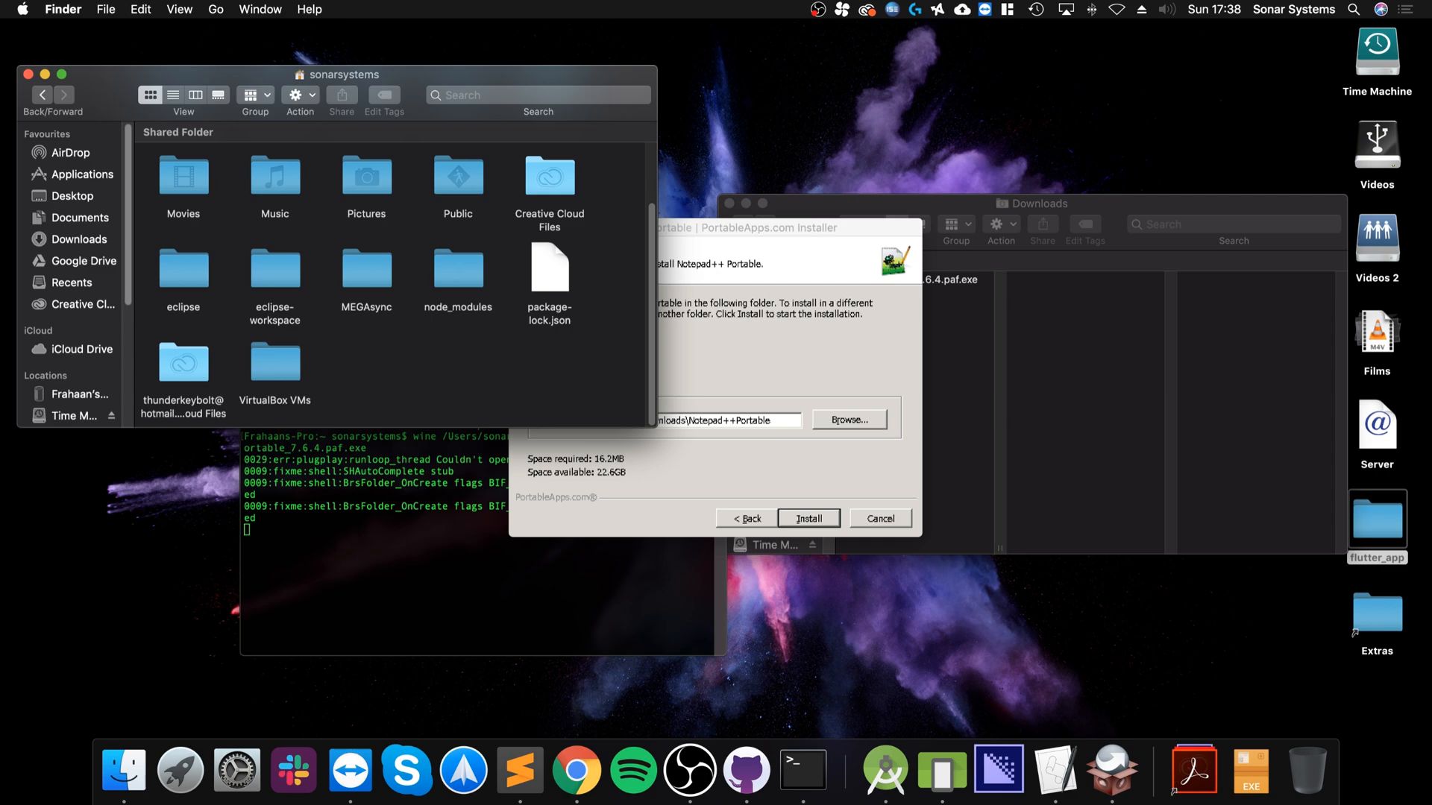
pyautogui.click(215, 9)
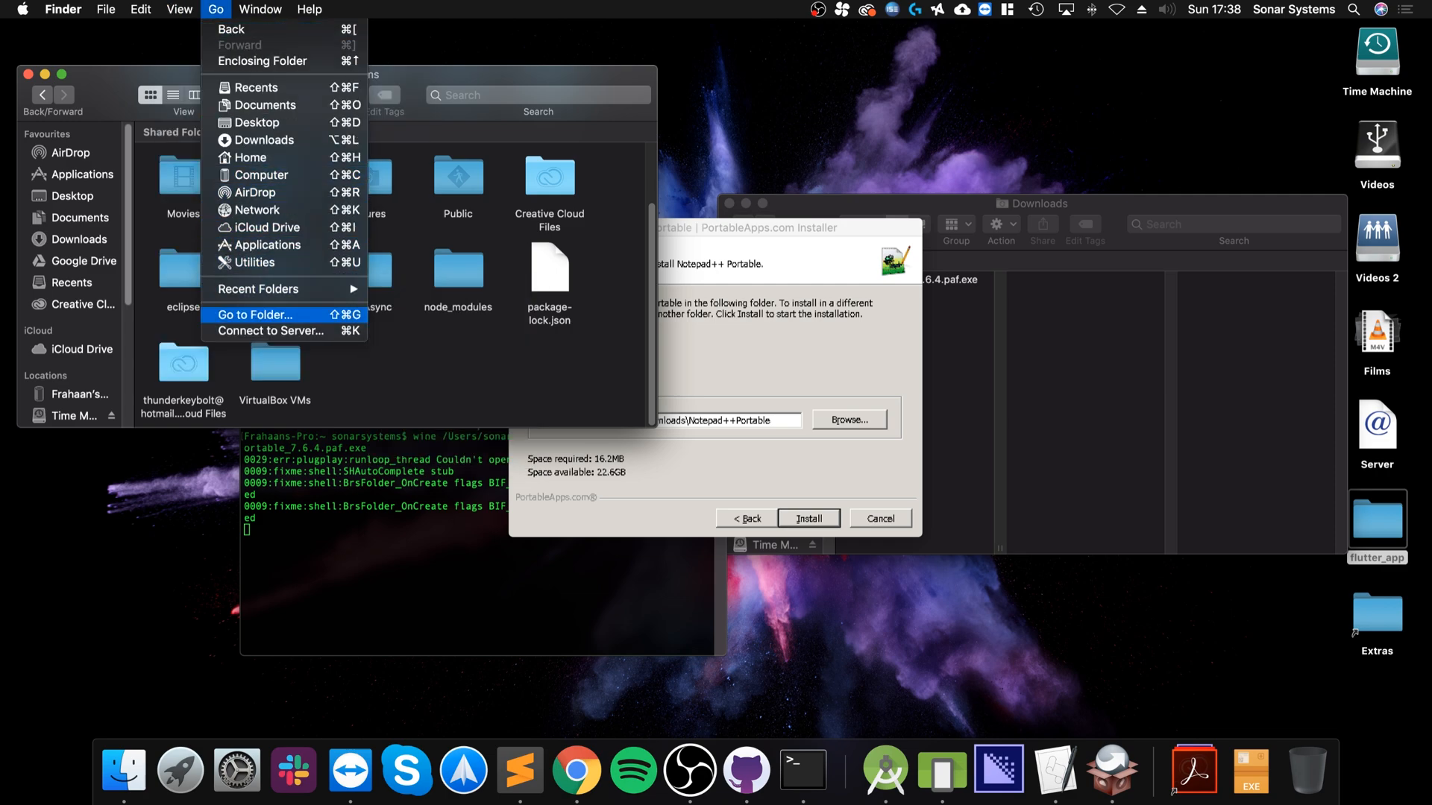
pyautogui.click(257, 314)
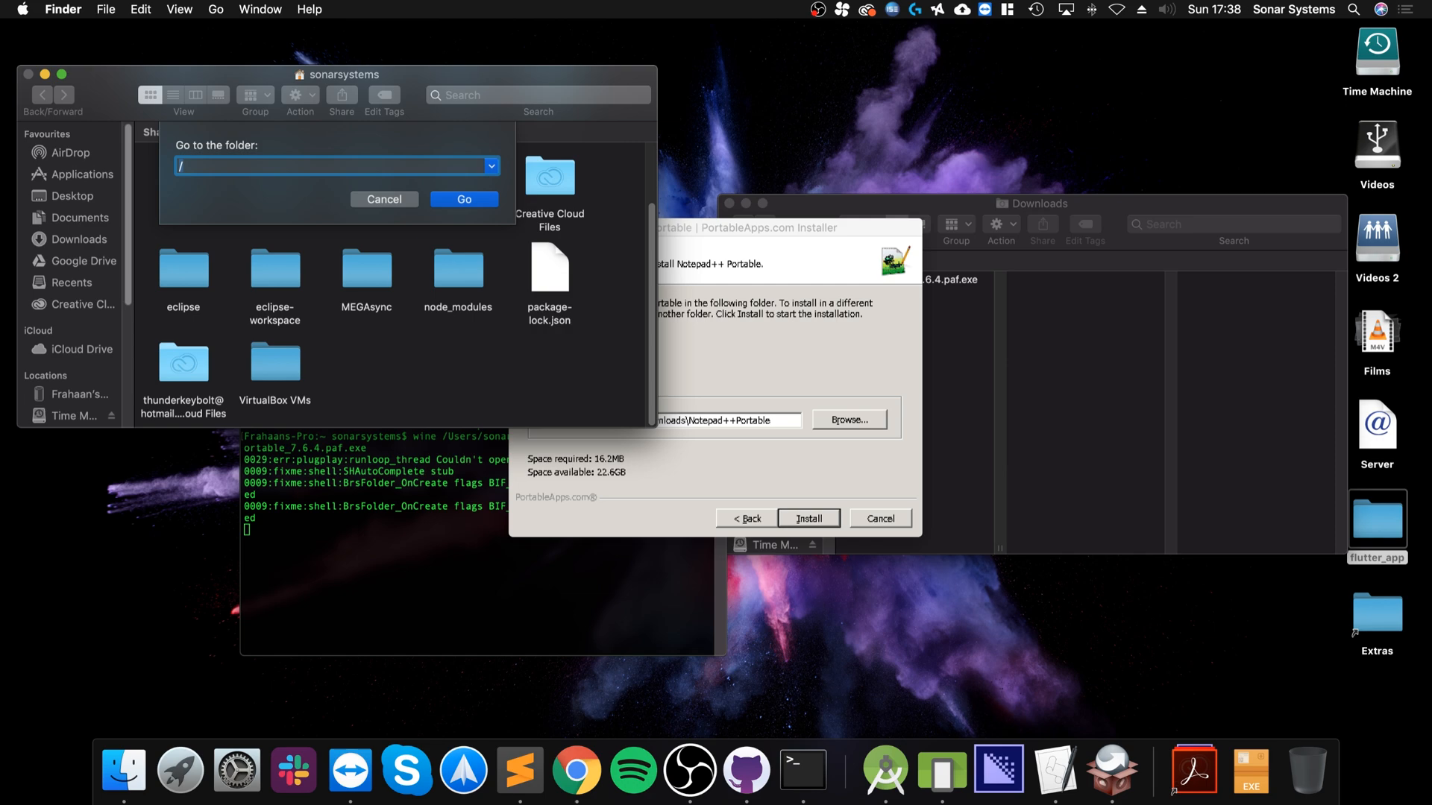
pyautogui.press('backspace')
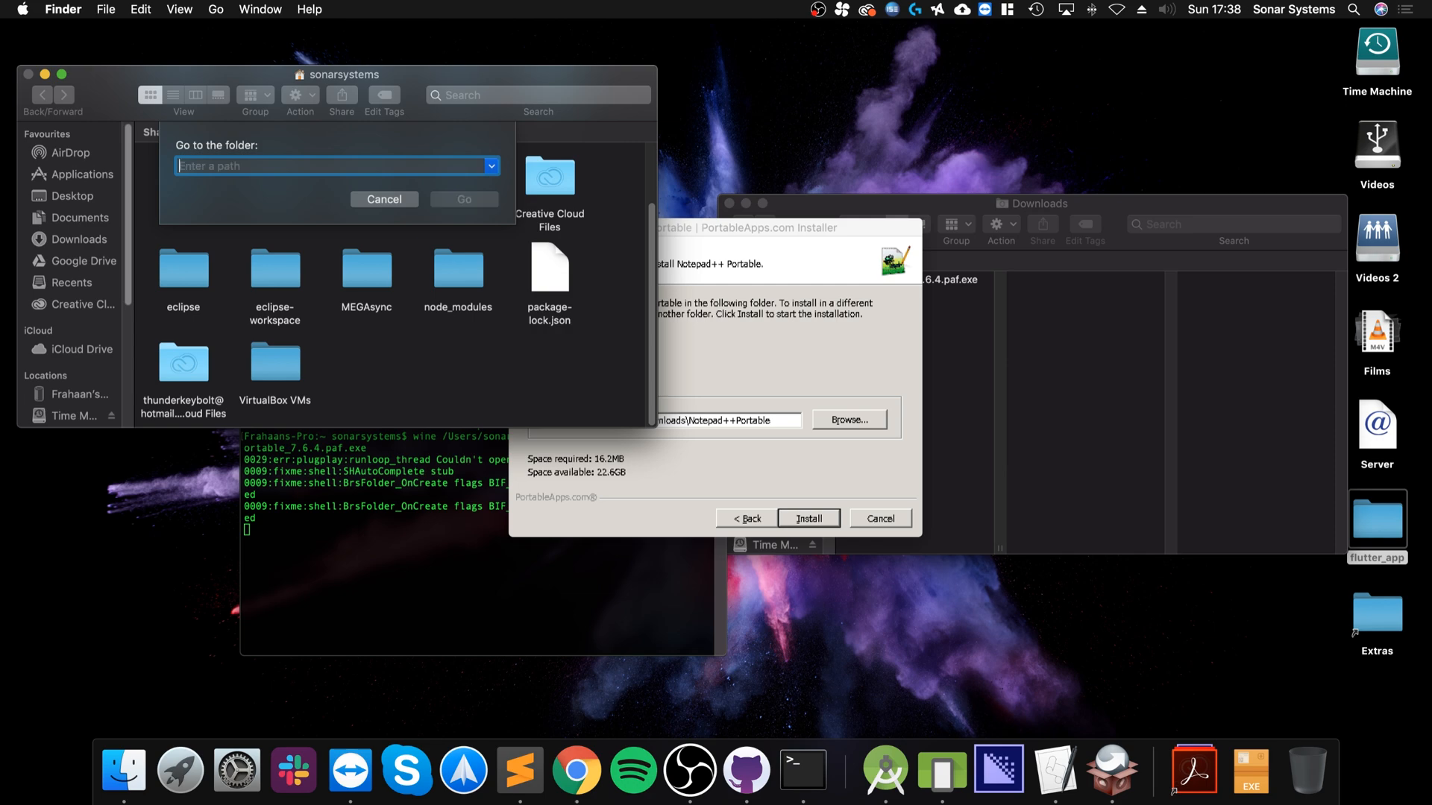
pyautogui.write('~')
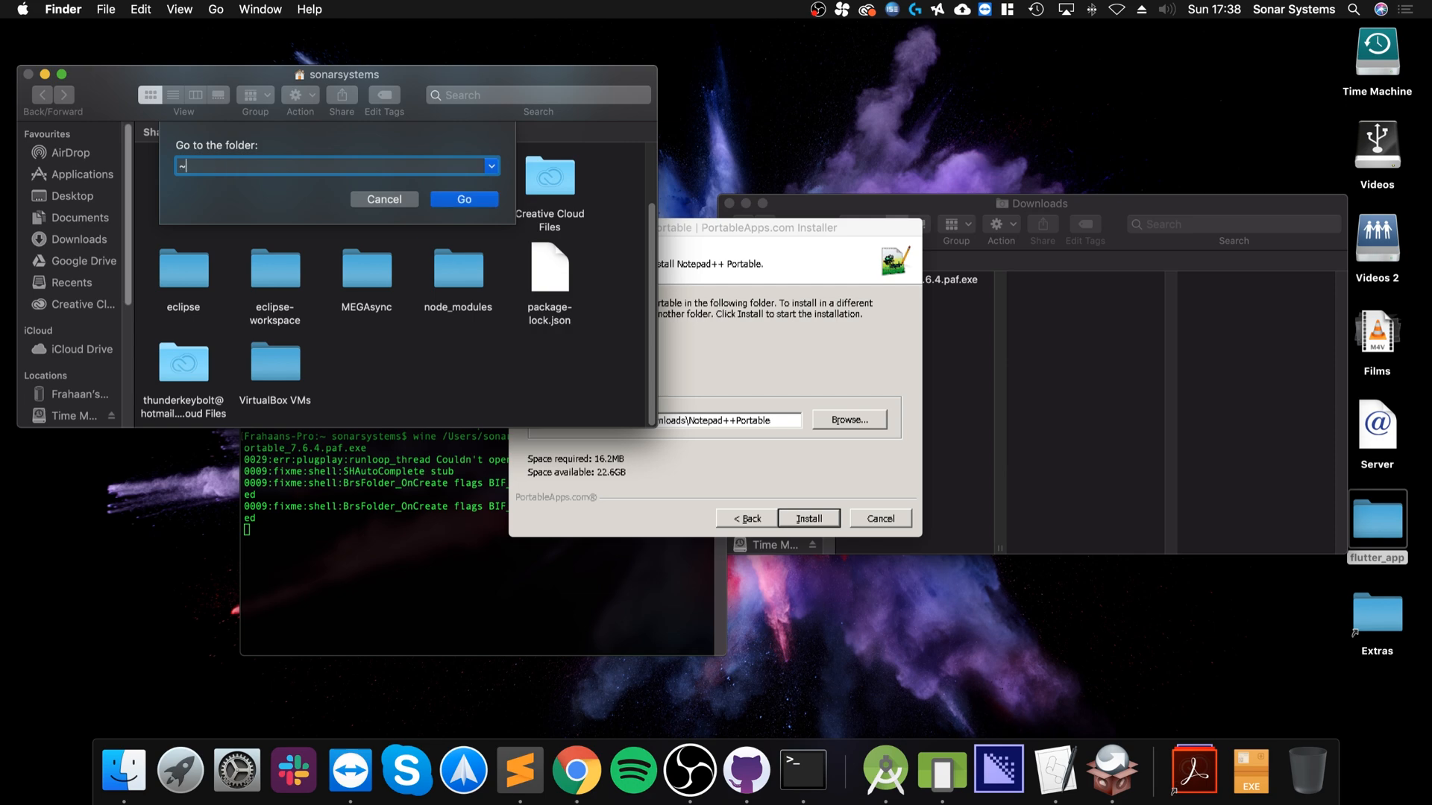
pyautogui.write('/')
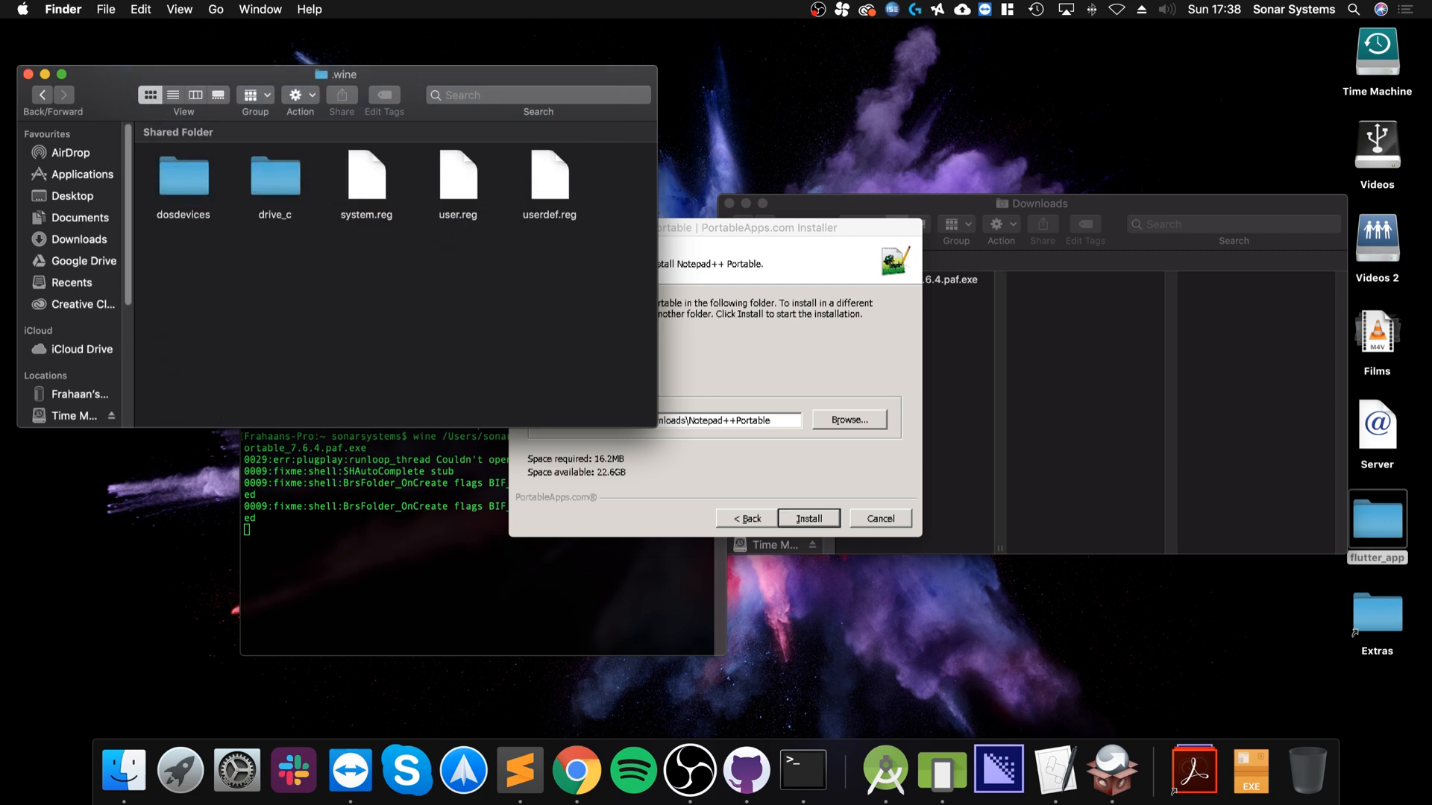
# Browse drive_c, Program Files (x86) and windows, then close the Finder window
pyautogui.doubleClick(274, 178)
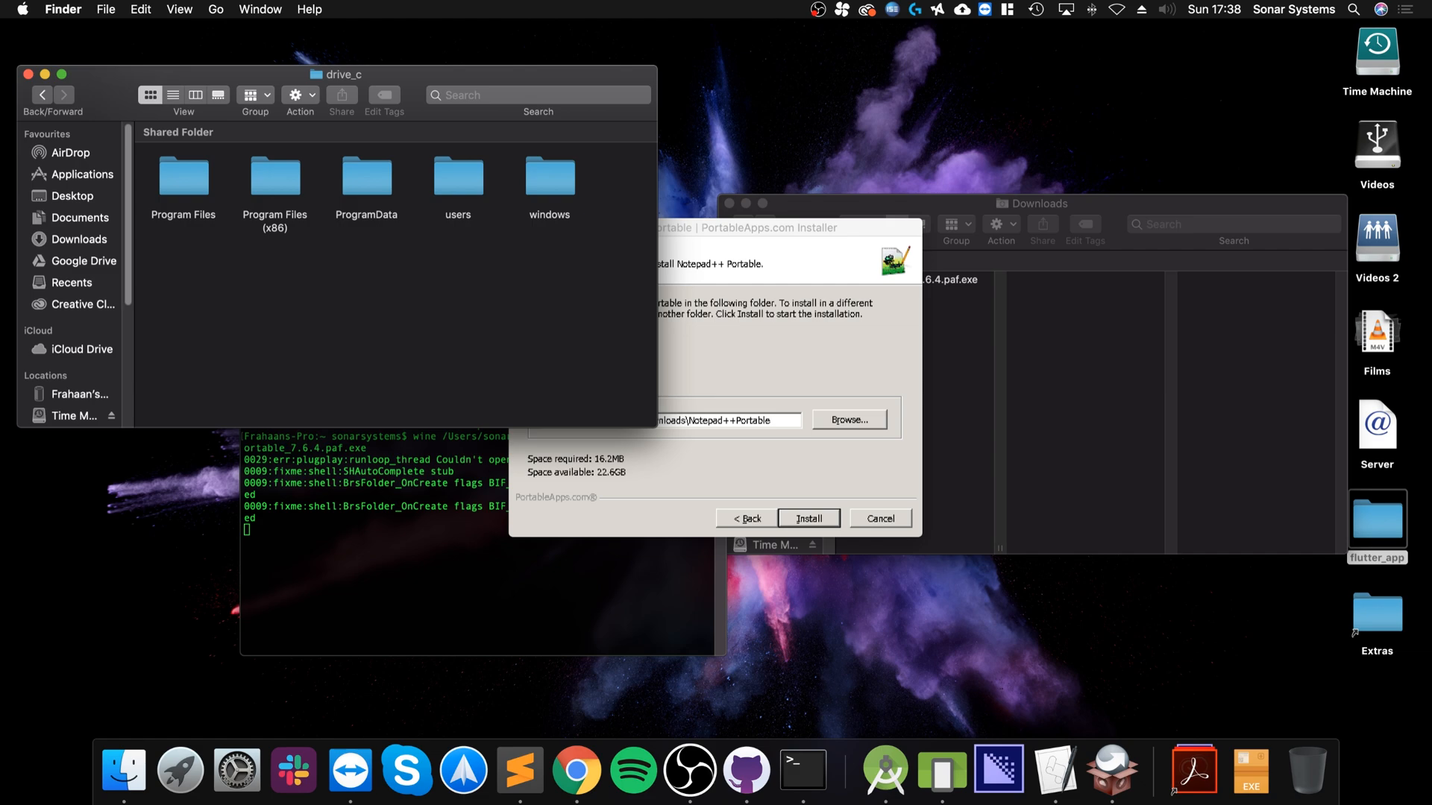
pyautogui.doubleClick(275, 178)
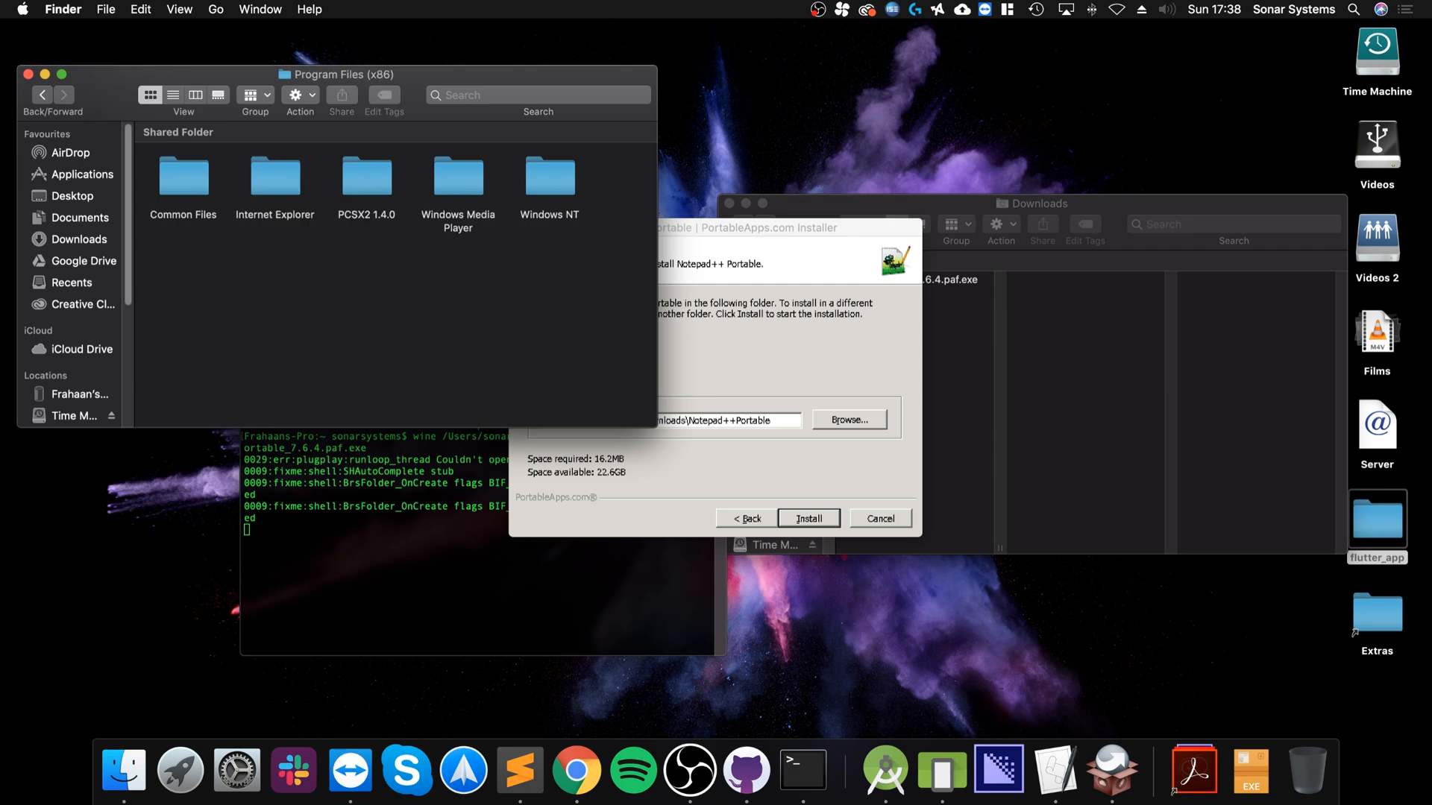
pyautogui.click(42, 95)
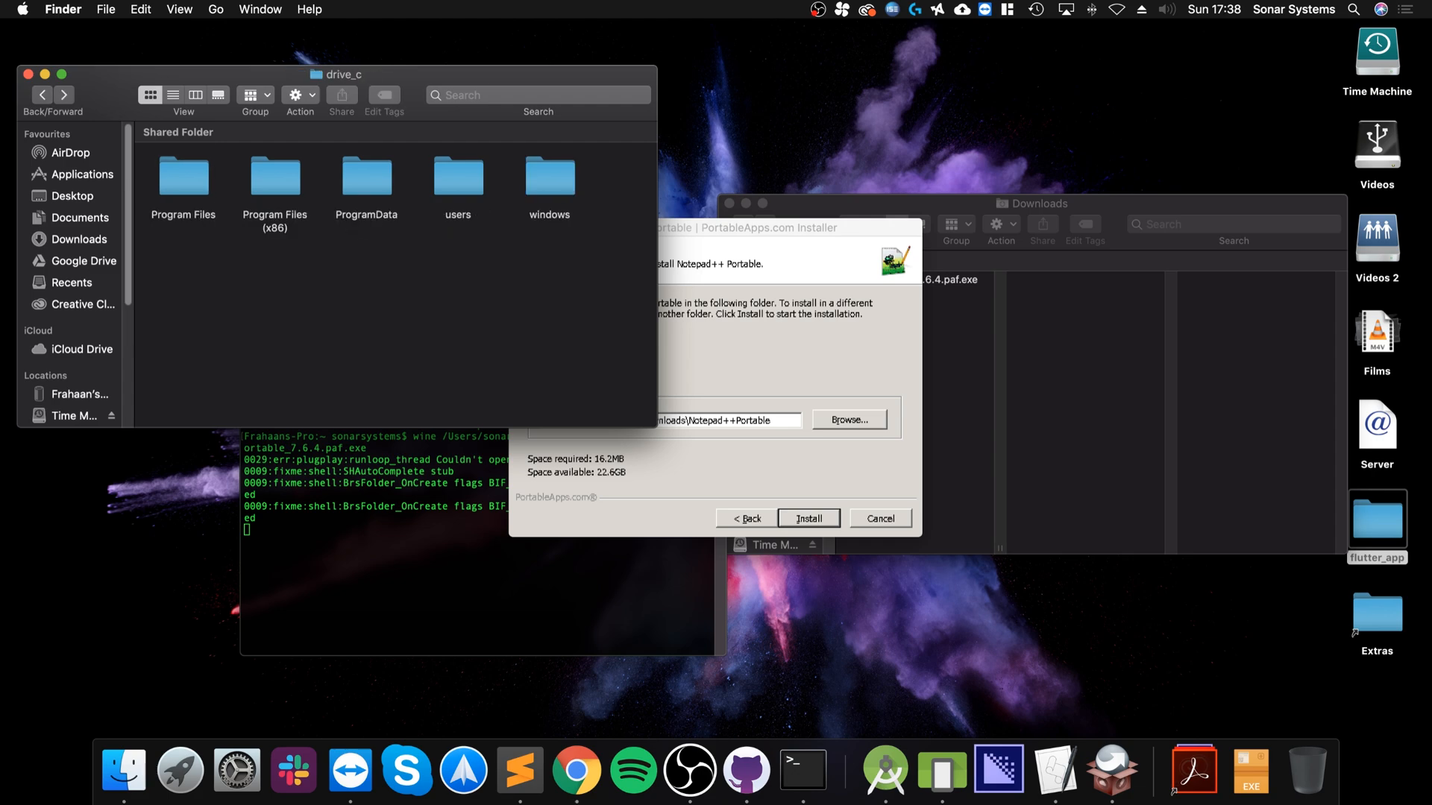
pyautogui.doubleClick(549, 179)
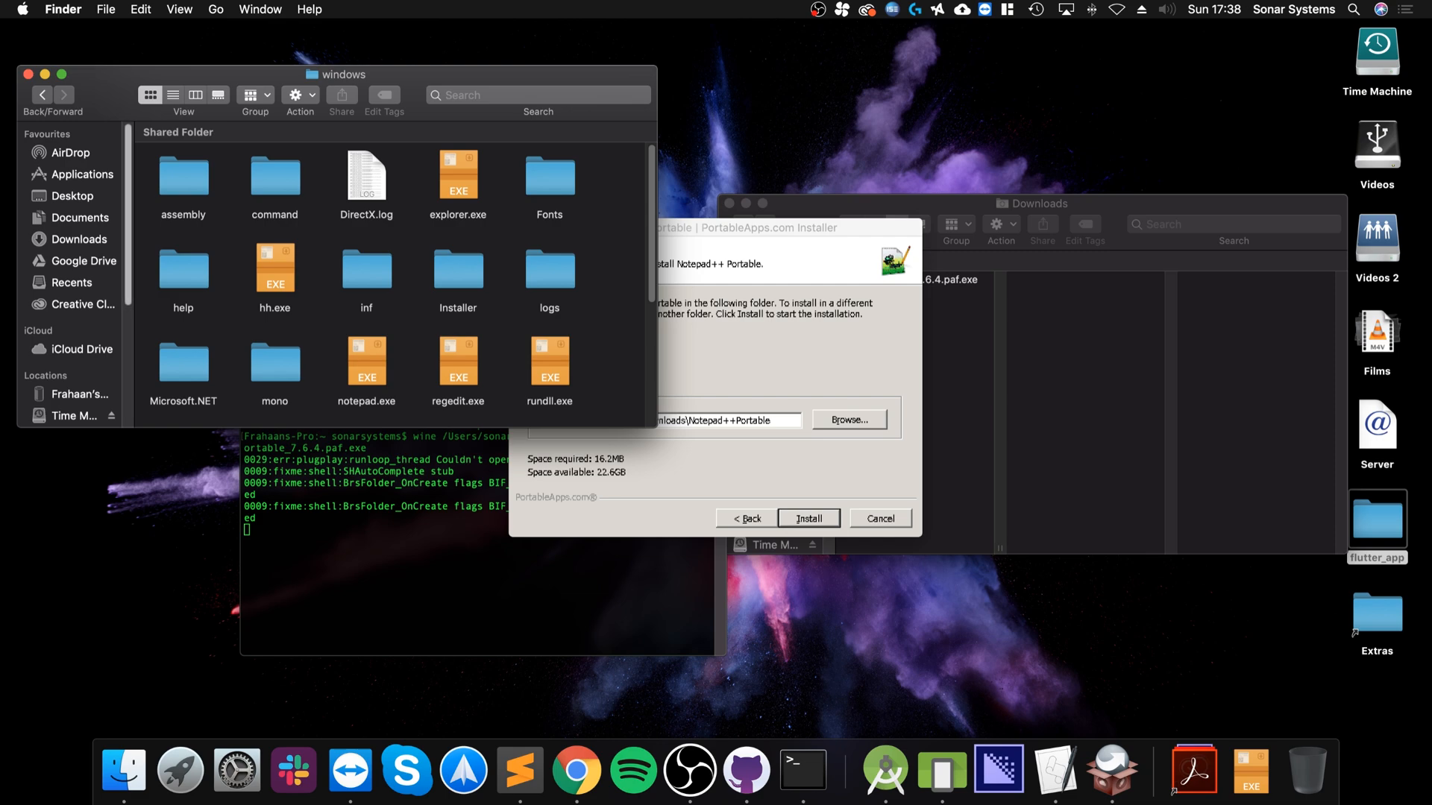
pyautogui.click(41, 94)
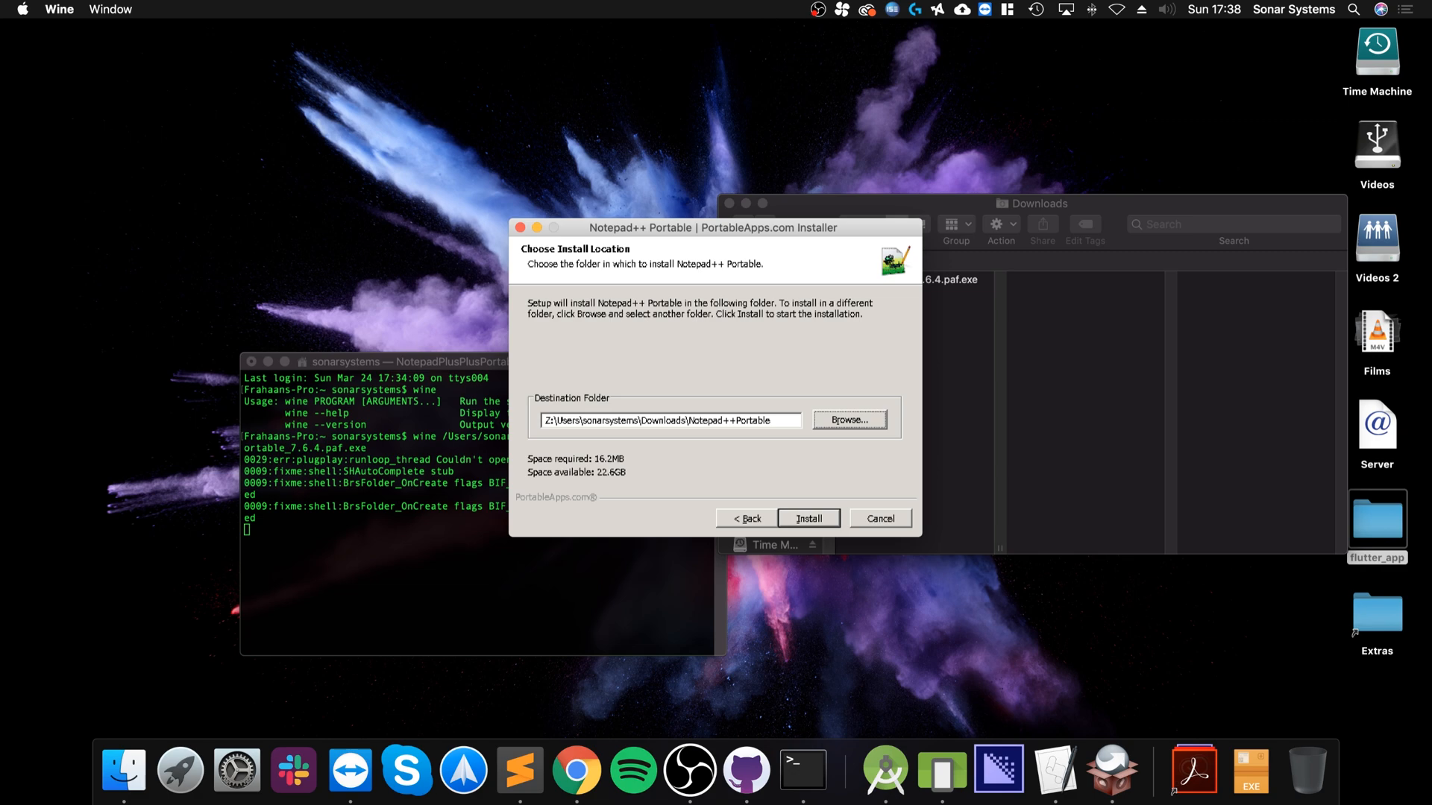
# Install Notepad++ Portable, then finish and close the setup wizard
pyautogui.click(807, 518)
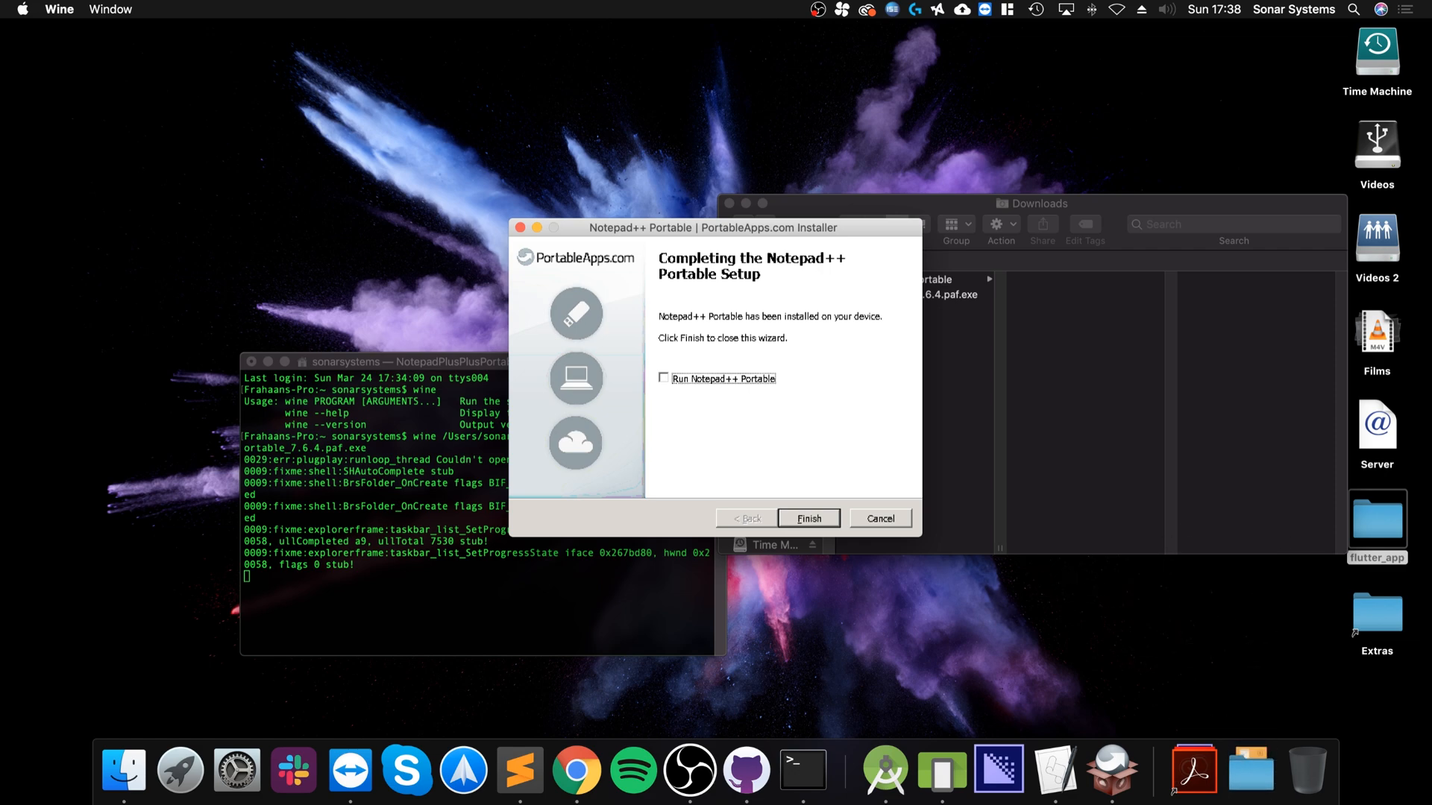
pyautogui.click(807, 517)
pyautogui.write('wine')
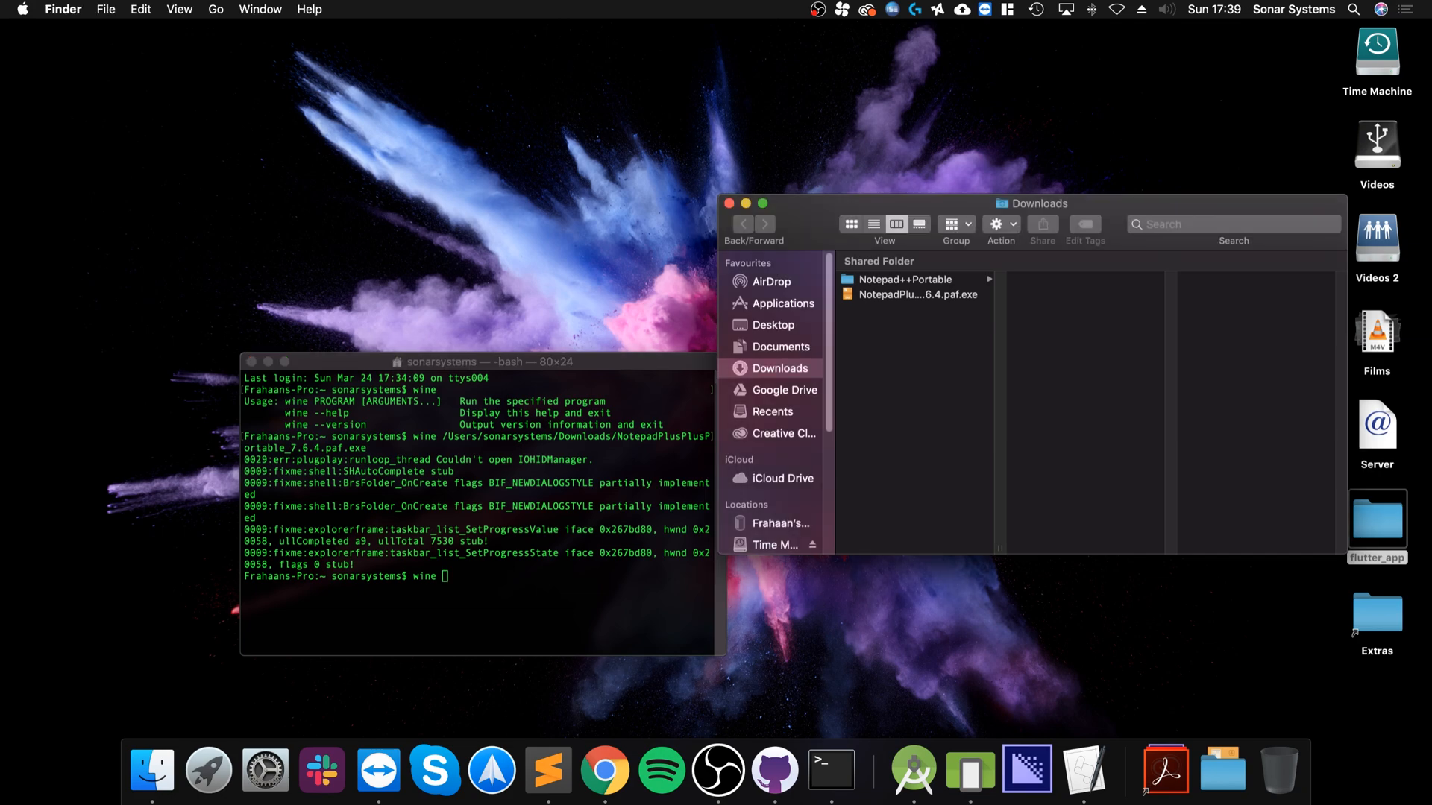
# Launch Notepad++Portable.exe from its folder and type the test text 'jiooij'
pyautogui.click(906, 280)
pyautogui.write('oi')
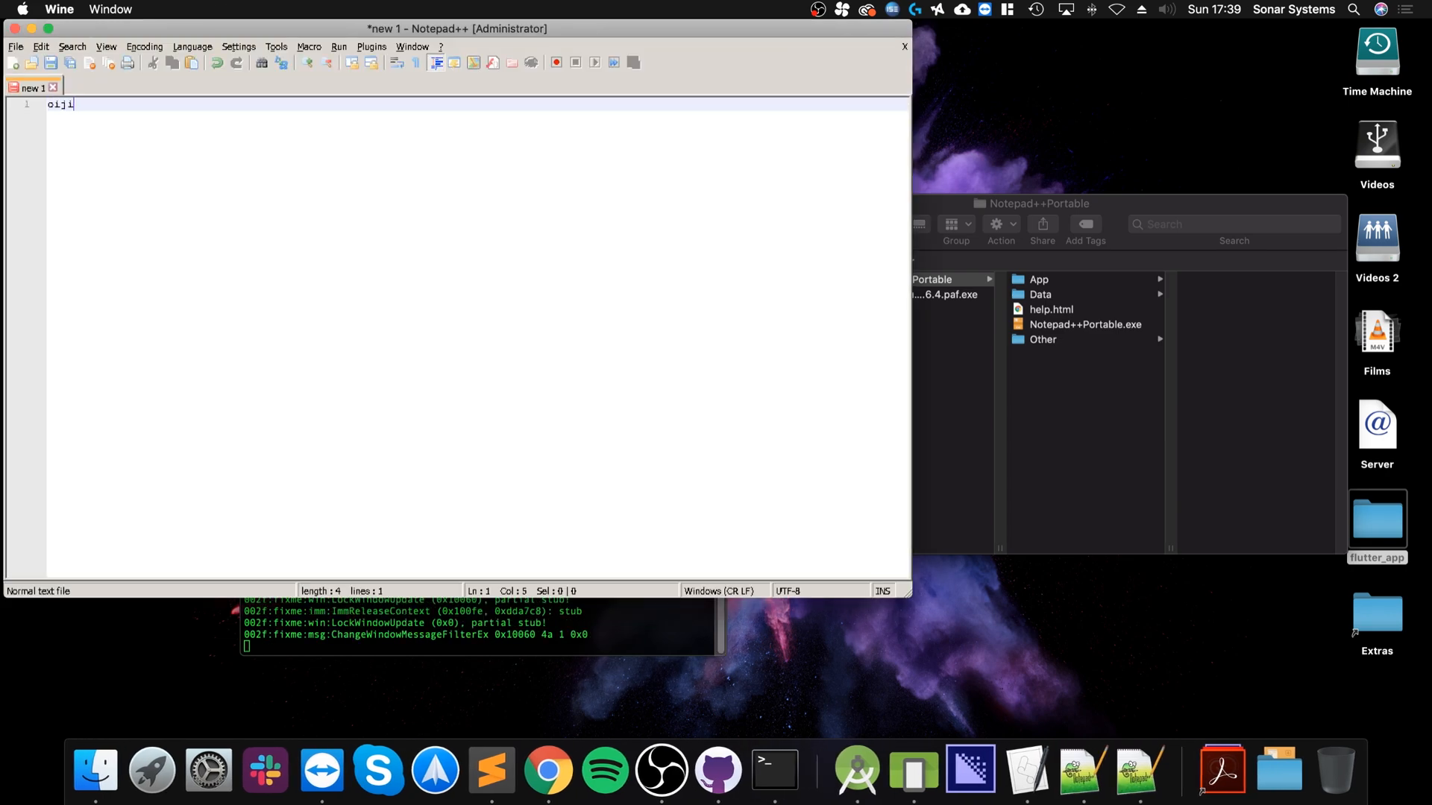
pyautogui.write('jiooij')
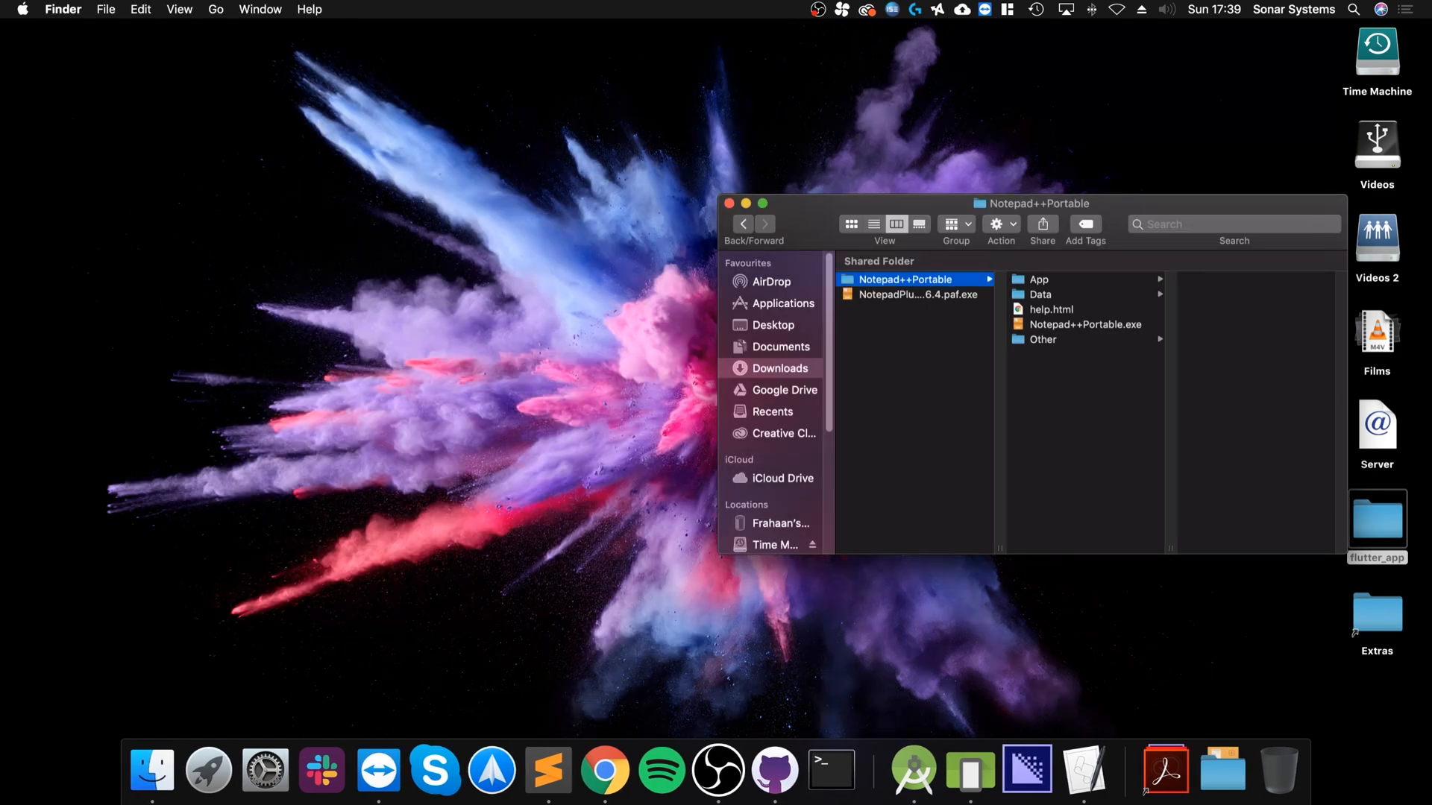
# In a new Terminal window, run wine on Downloads/Notepad++Portable/Notepad++Portable.exe
pyautogui.click(829, 769)
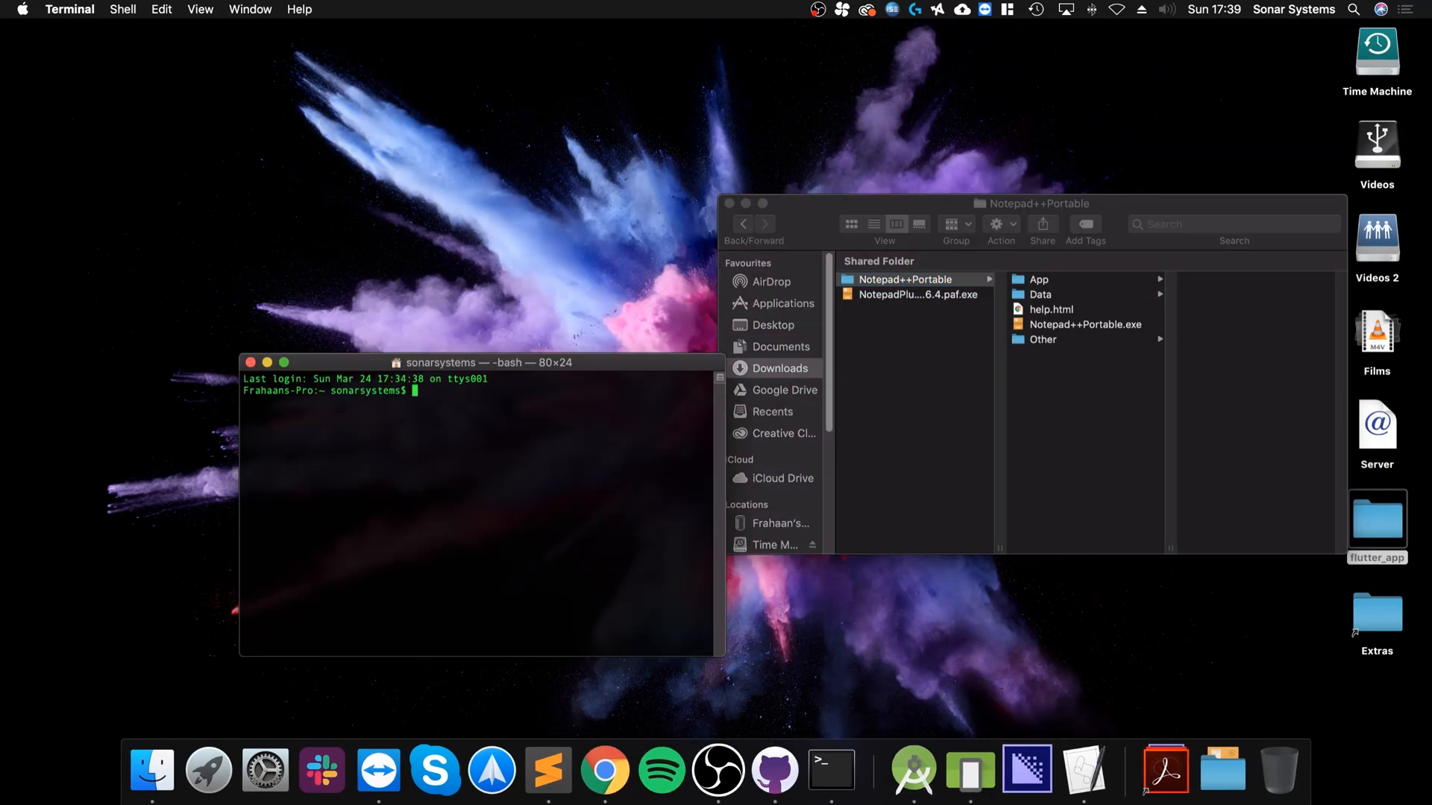
pyautogui.write('wine')
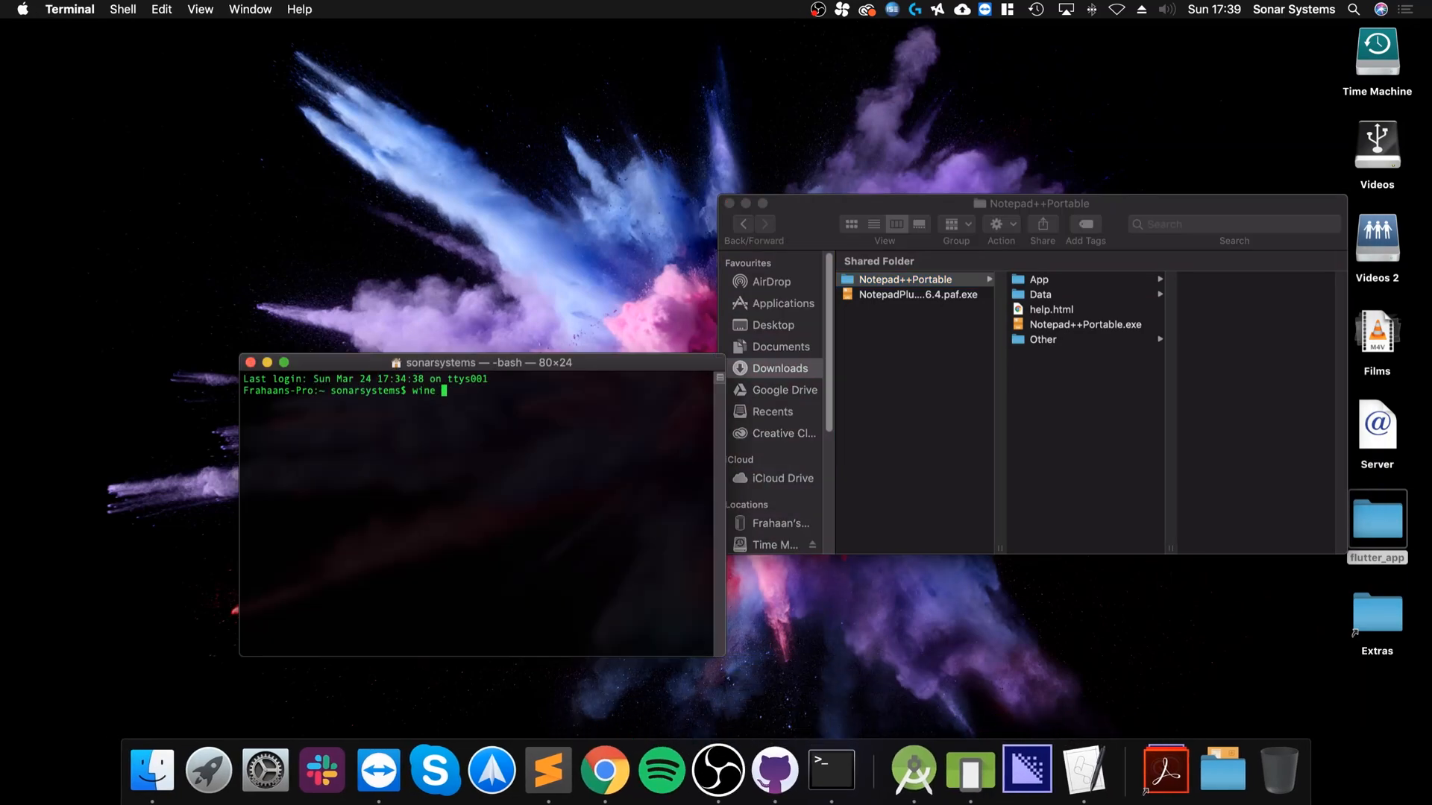
pyautogui.write('/Users/sonarsystems/Downloads/Notepad++Portable/Notepad++Portable.exe')
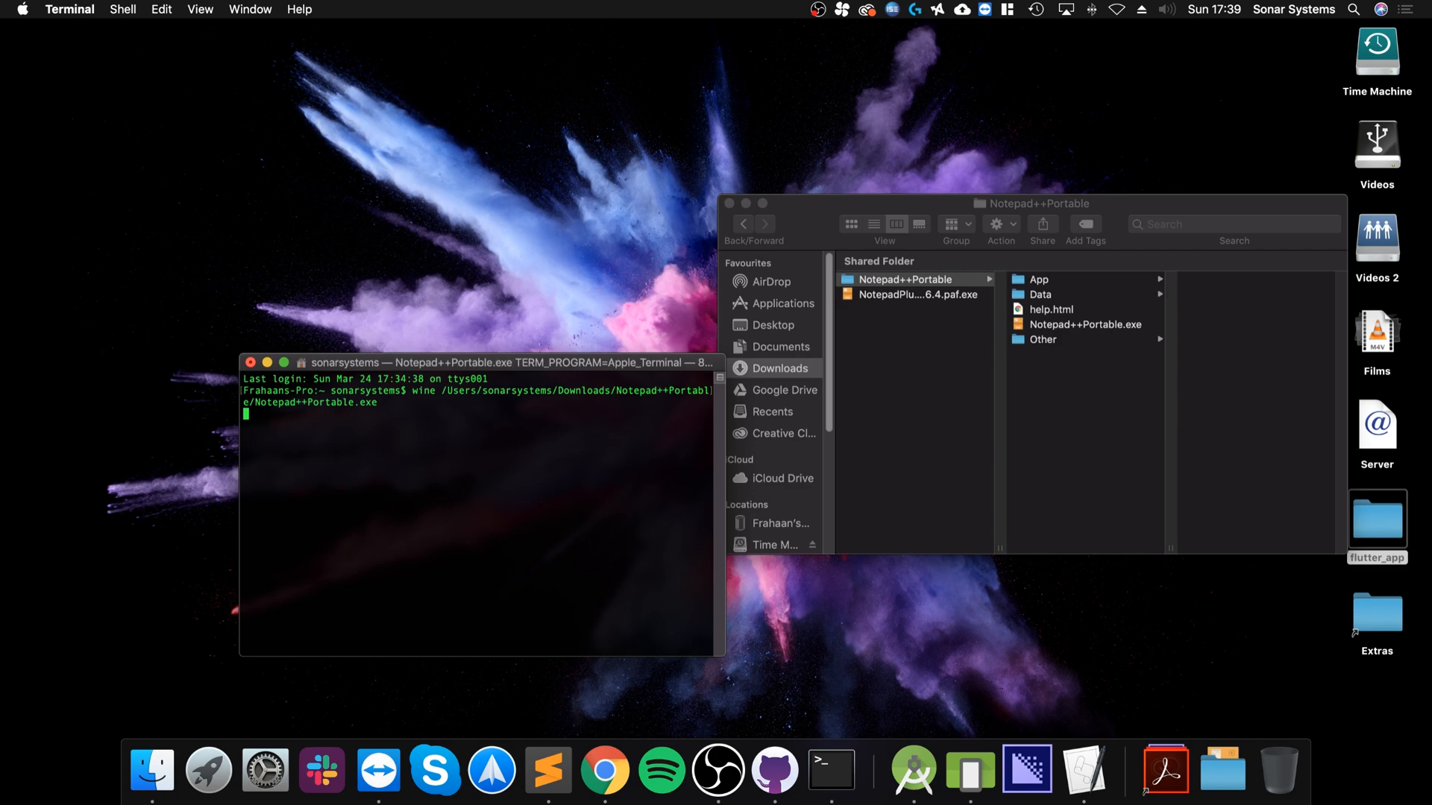
pyautogui.press('Return')
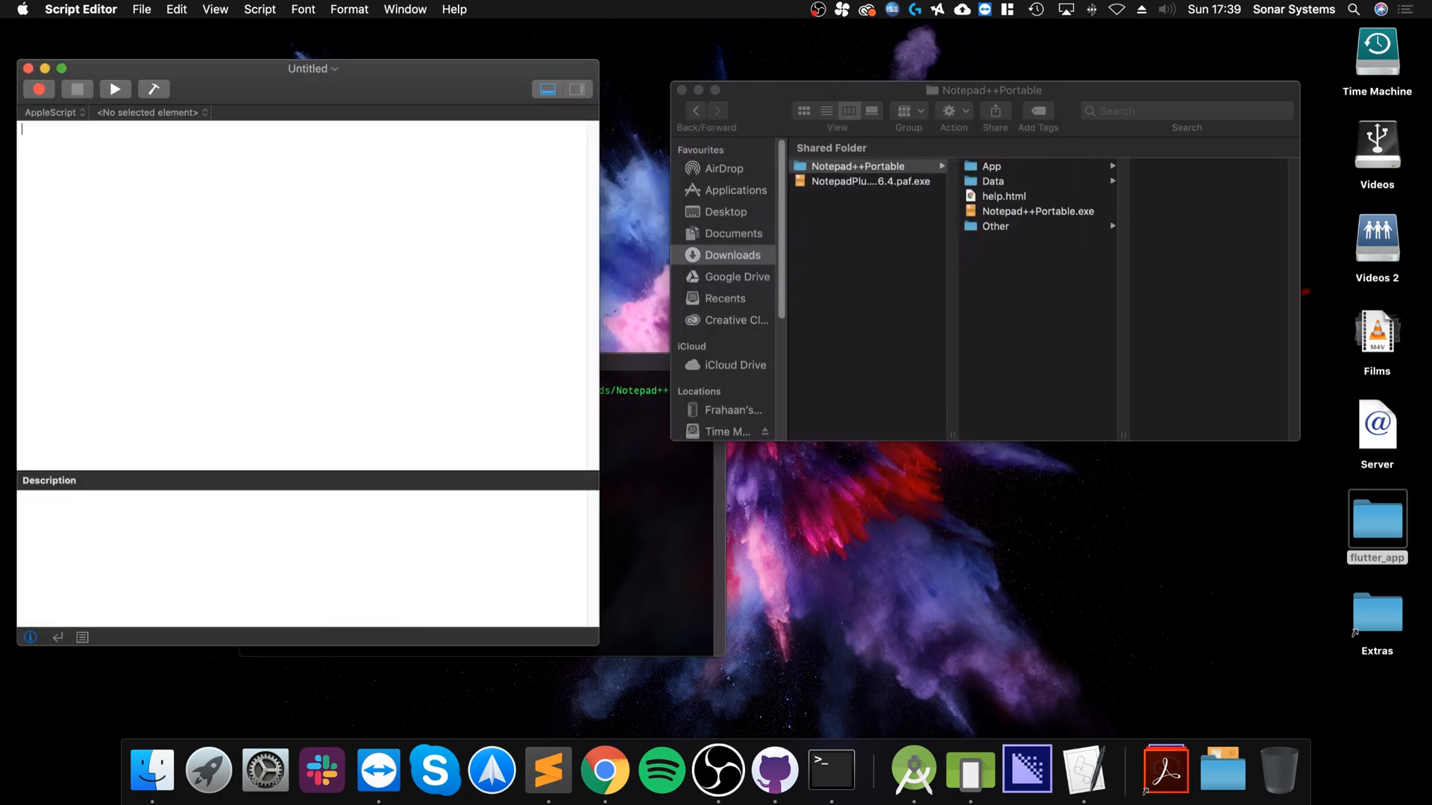
# Write tell application "Terminal" to do script "wine …Notepad++Portable.exe", end tell, and run it
pyautogui.write('t')
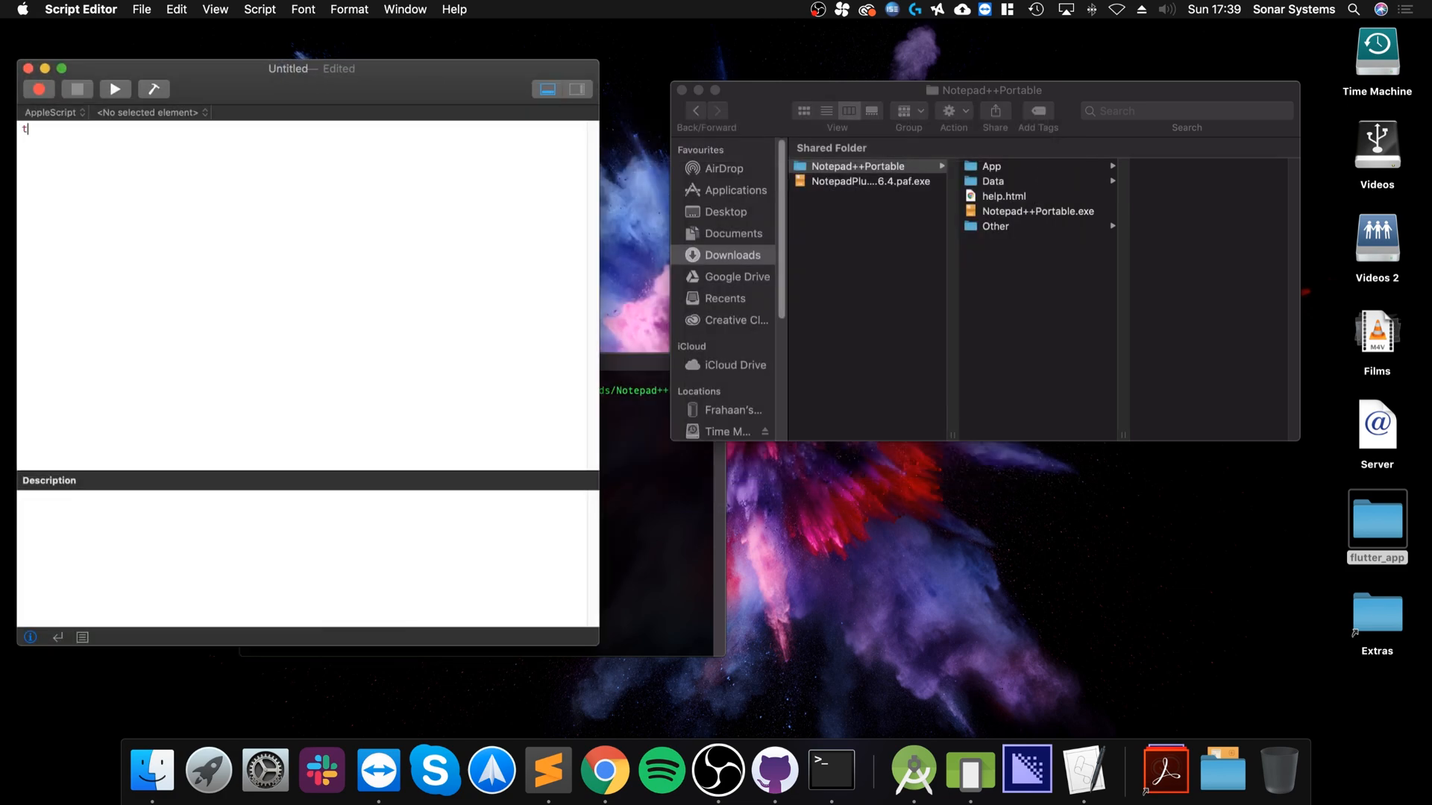
pyautogui.write('ell Application "Term')
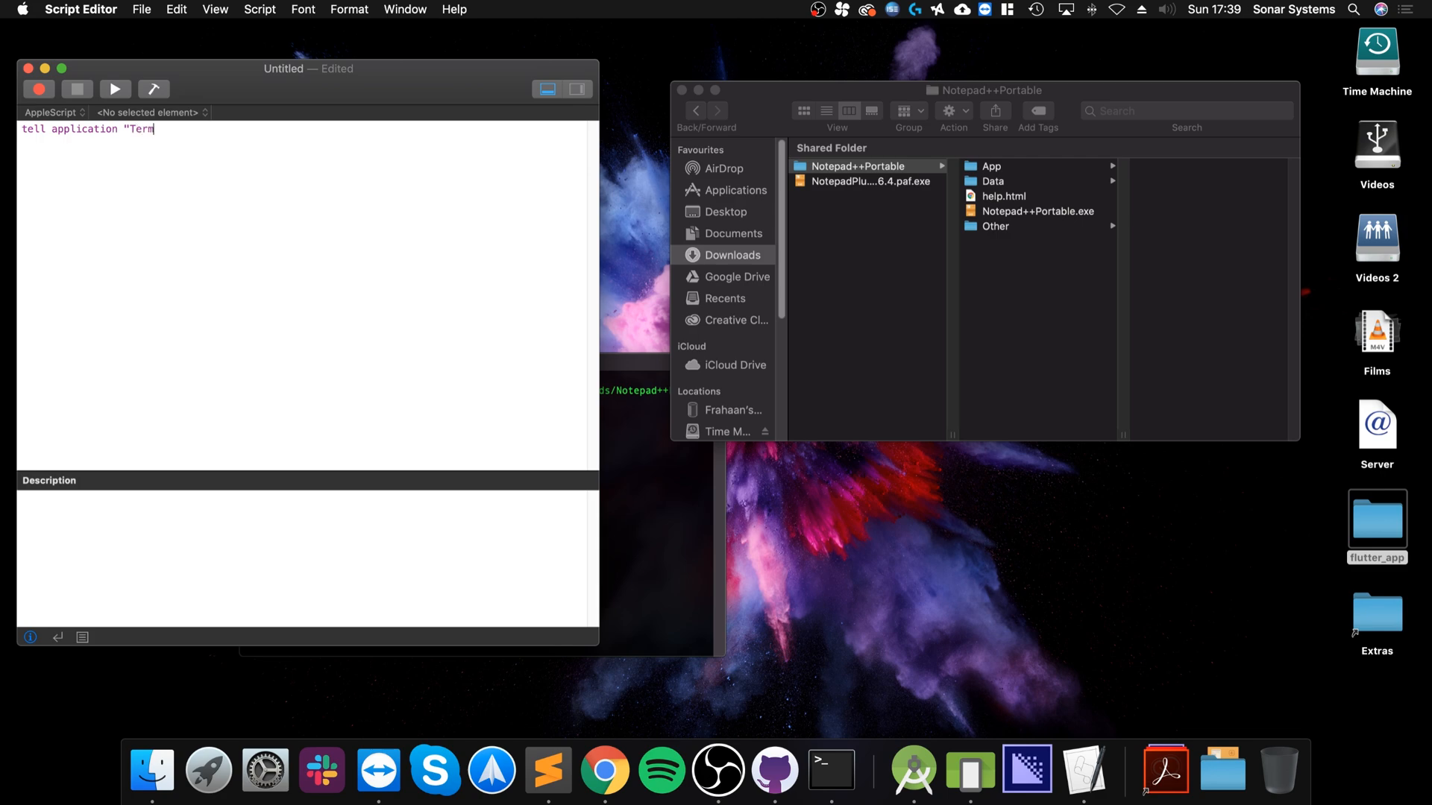
pyautogui.write('inal"')
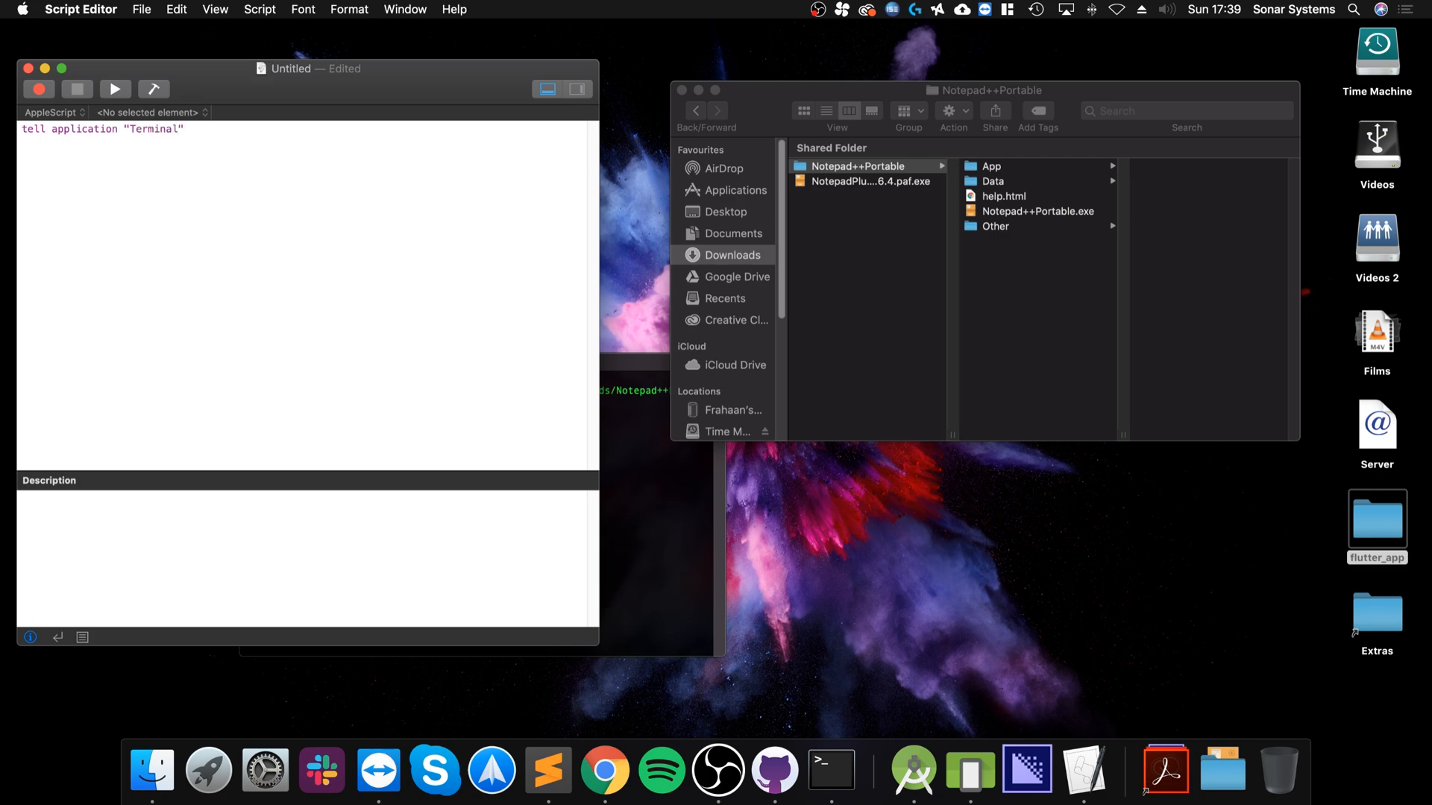
pyautogui.write('do script')
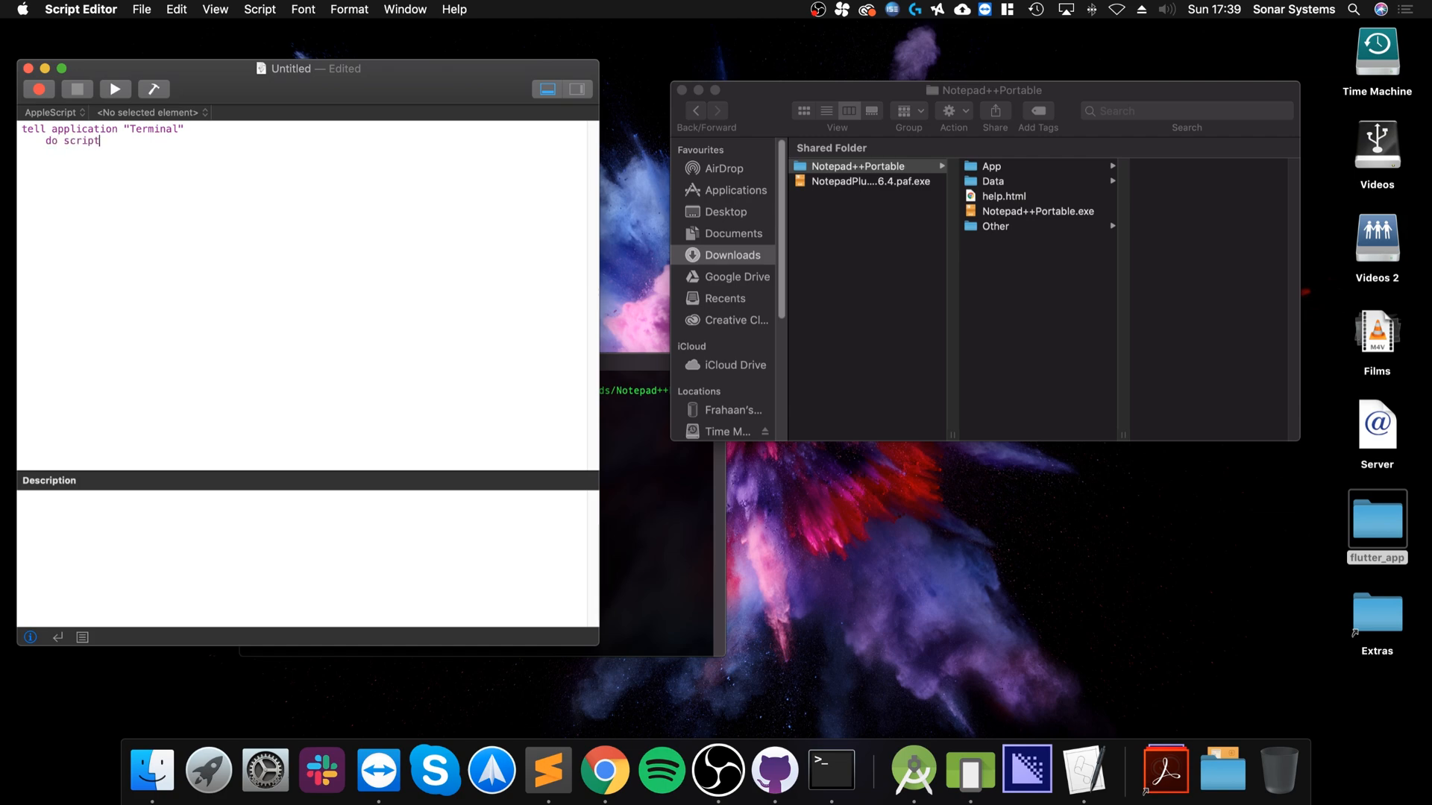
pyautogui.write('""')
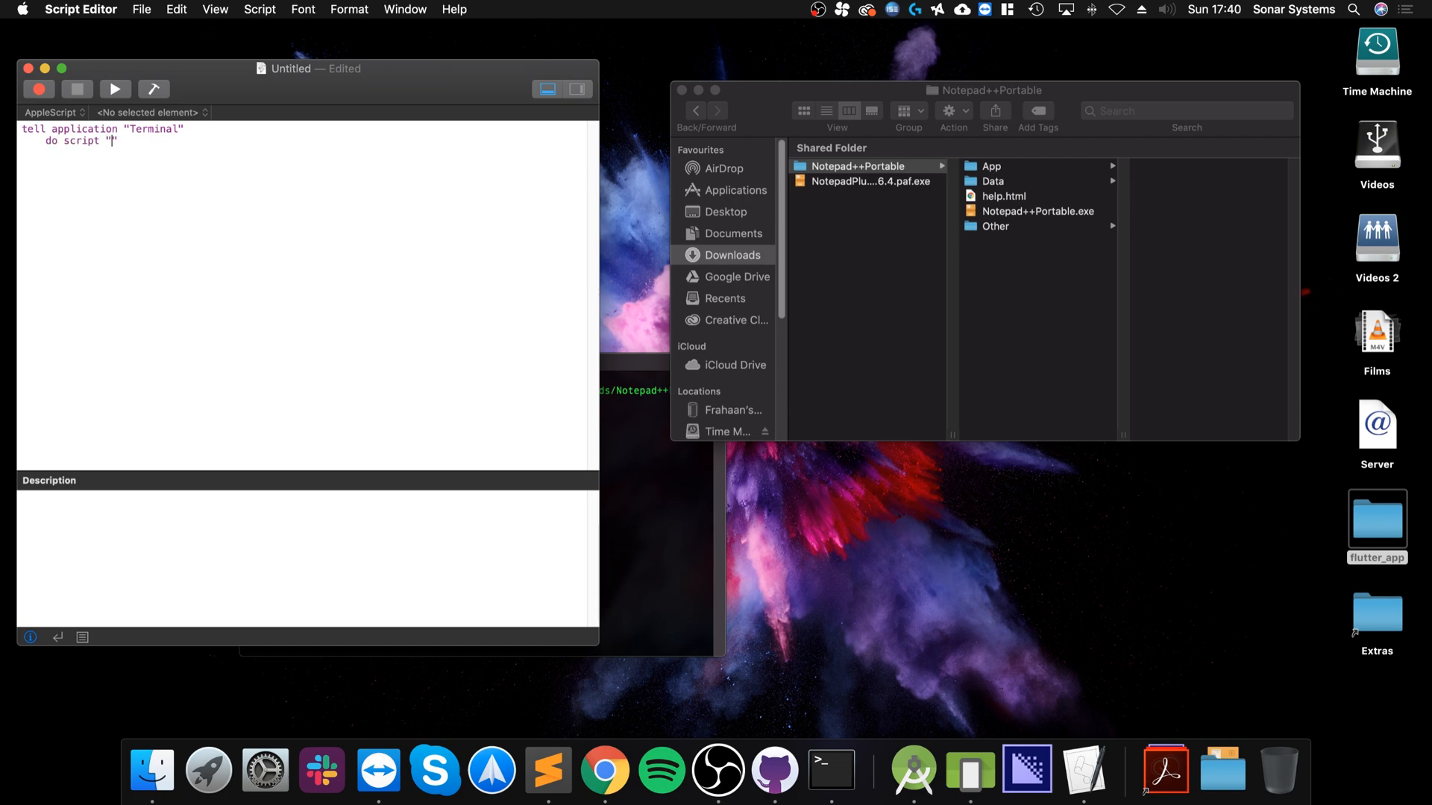
pyautogui.write('wine')
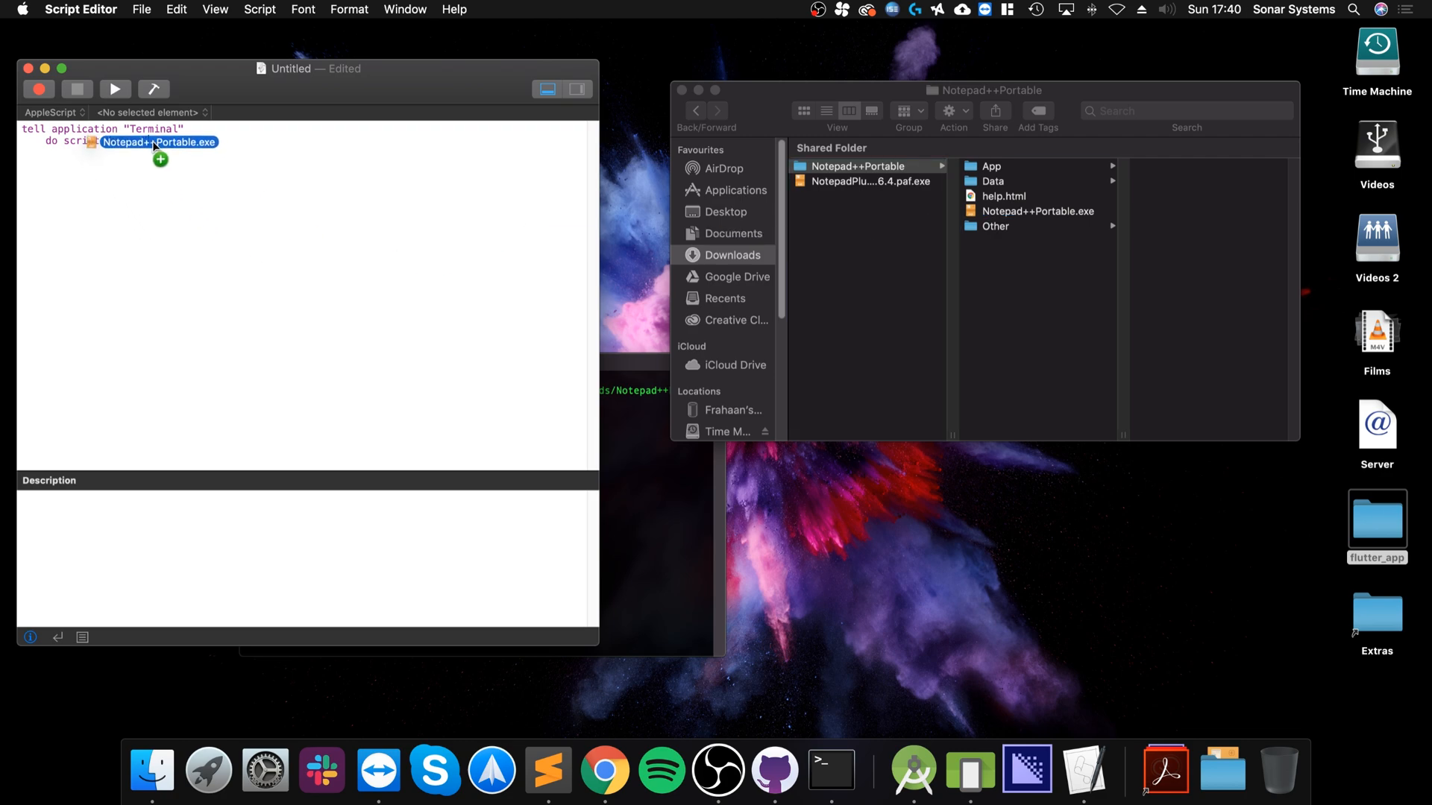
pyautogui.write('"wine /Users/sonarsystems/Downloads/Notepad++Portable/Notepad++Portable.exe"')
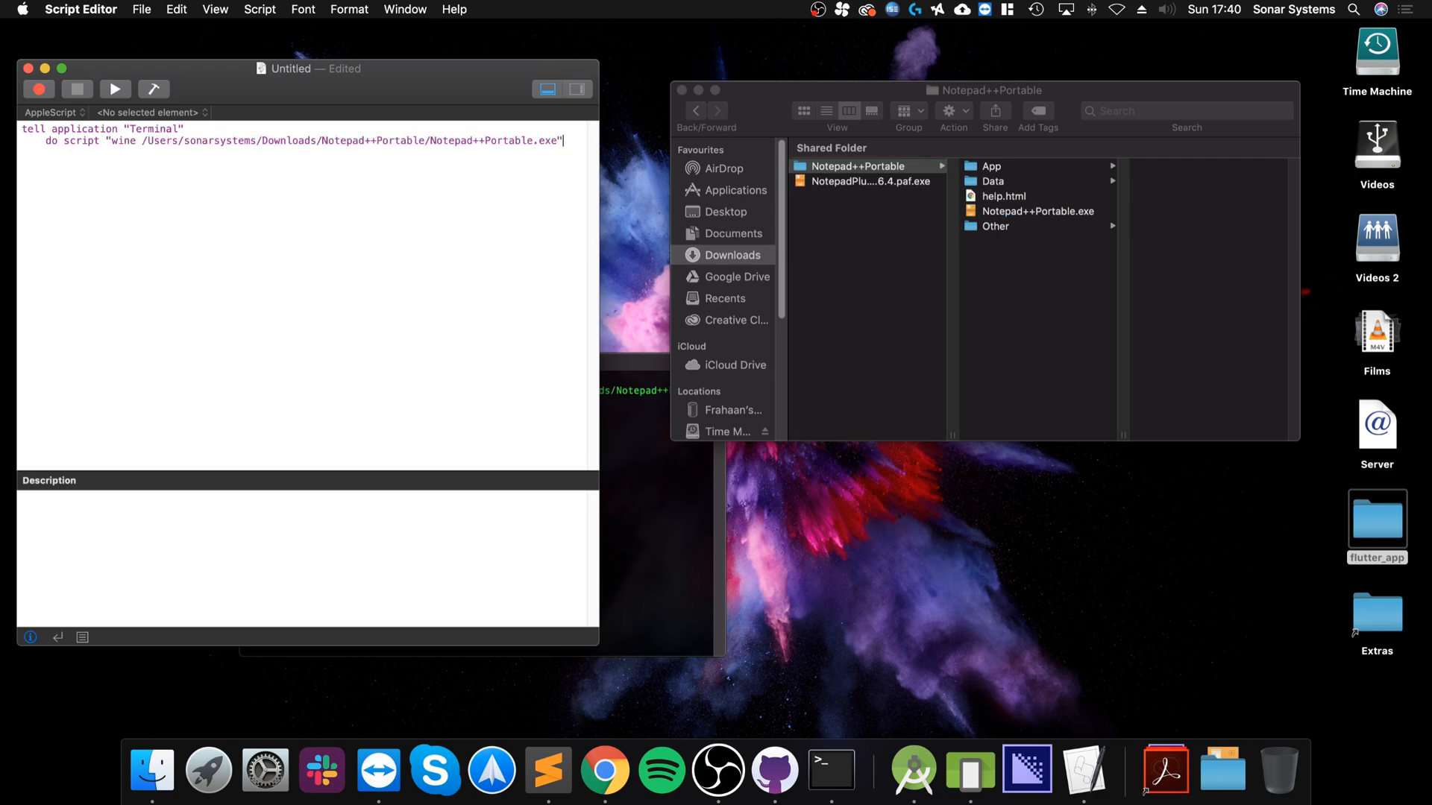
pyautogui.write('en')
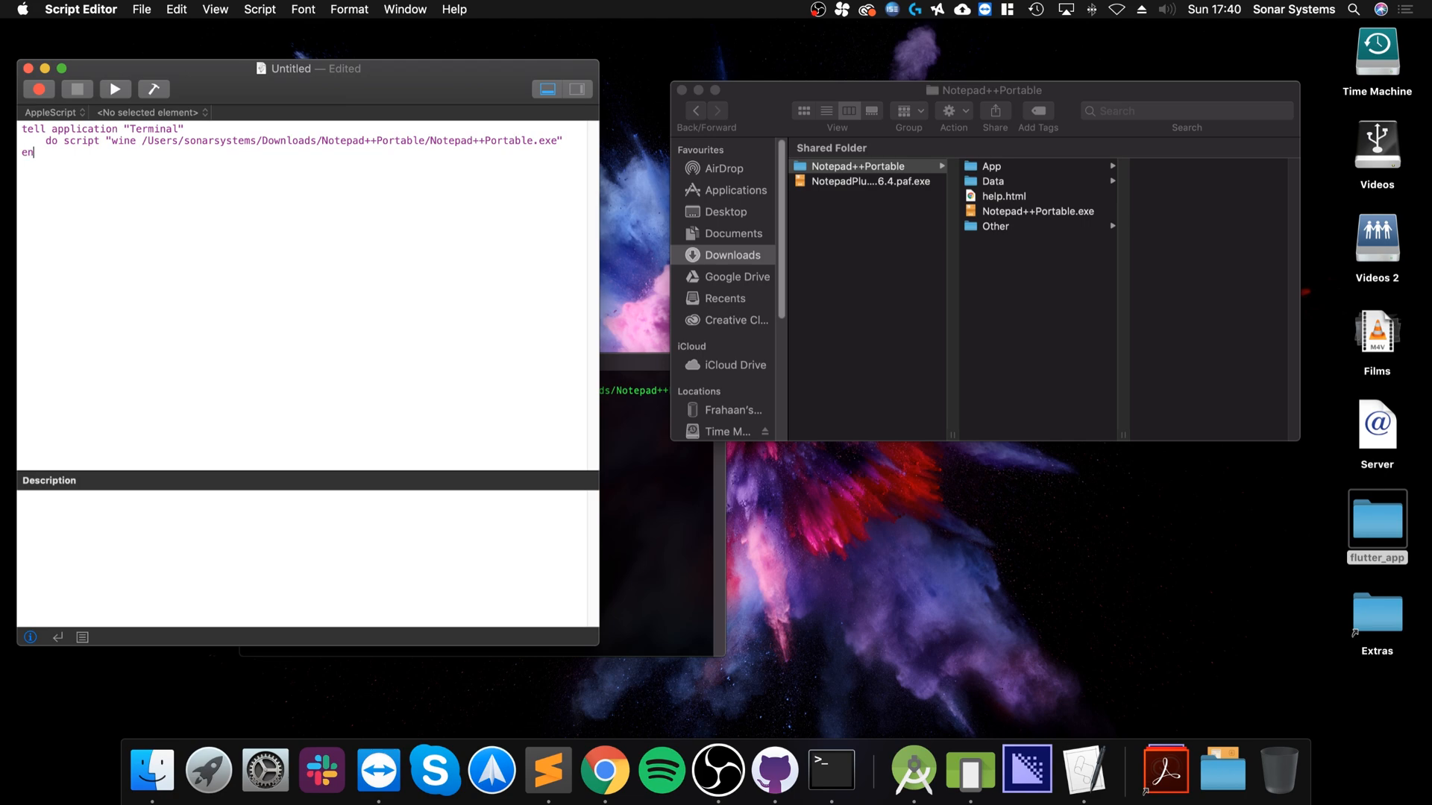
pyautogui.write('d tell')
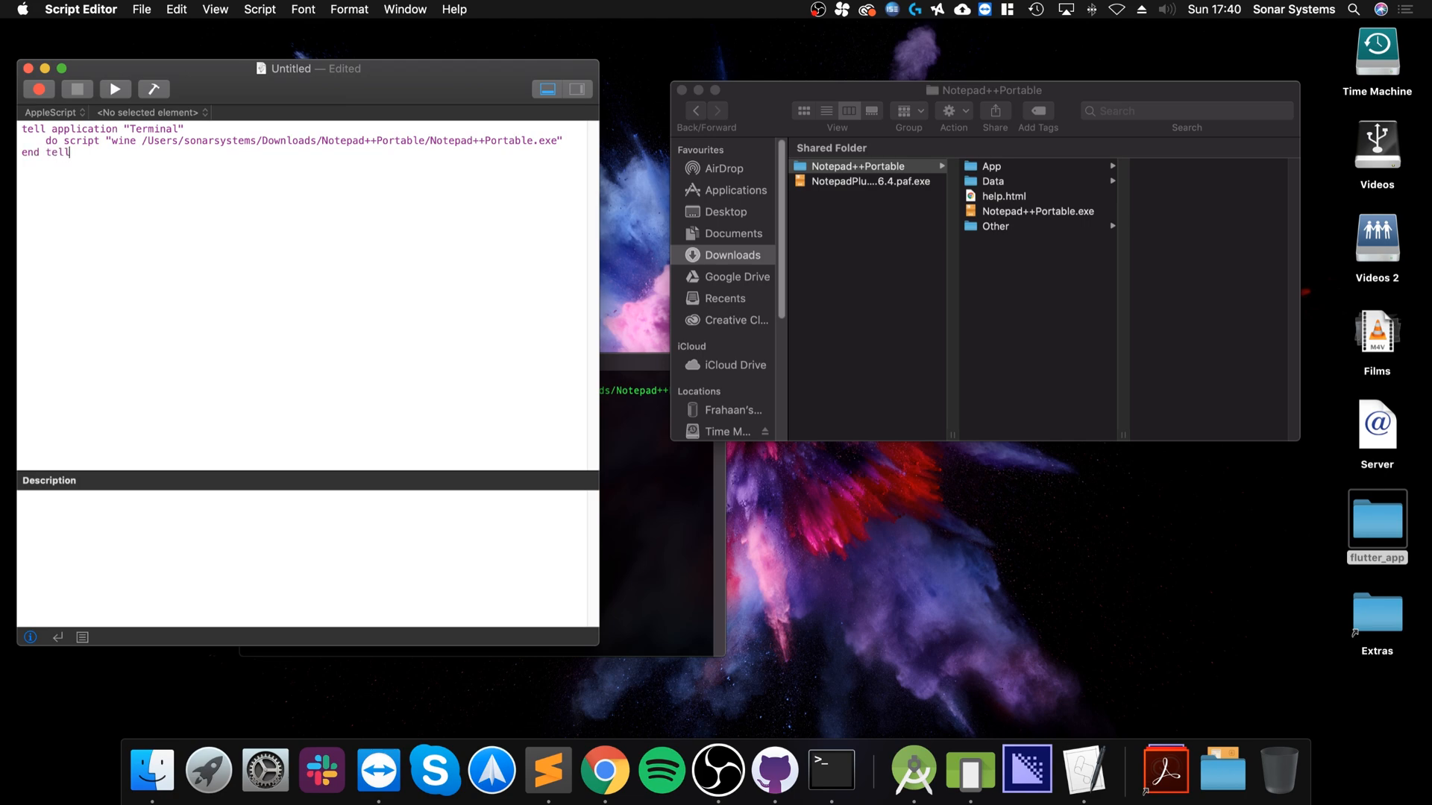
pyautogui.click(114, 89)
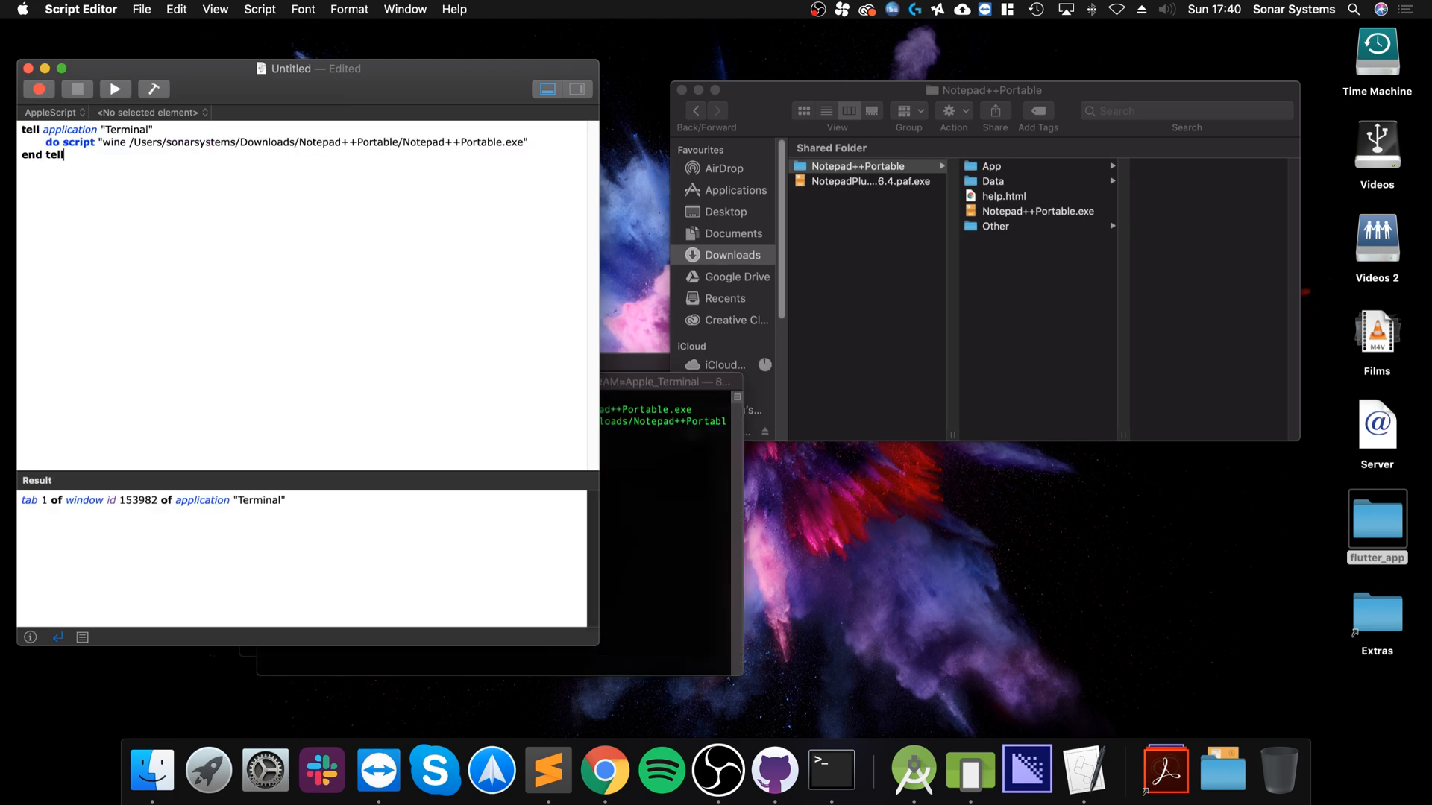
# Bring up the save sheet for the untitled script
pyautogui.click(114, 88)
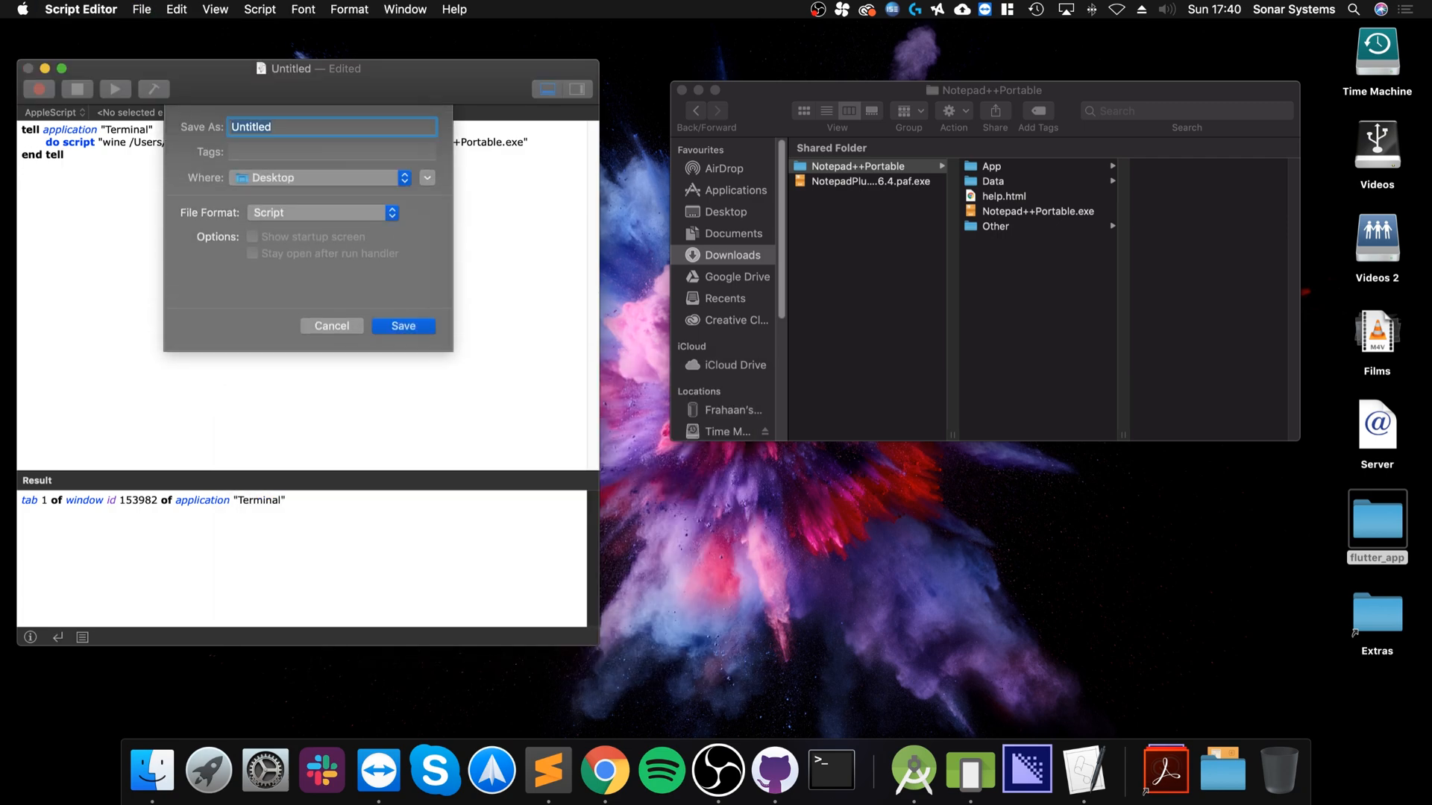
# Save the script to the Desktop under the name 'Notepad++'
pyautogui.write('Notepad++')
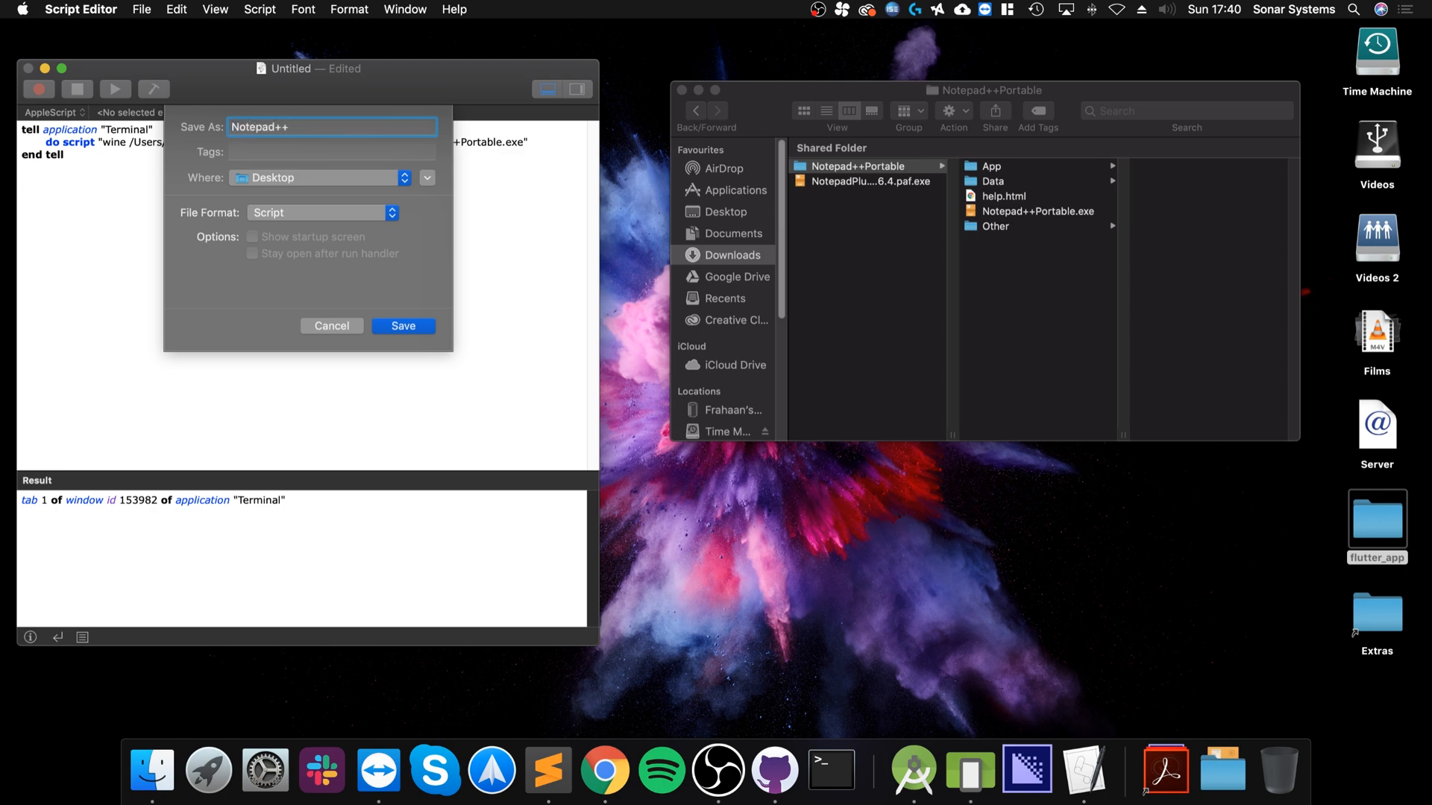
pyautogui.click(402, 326)
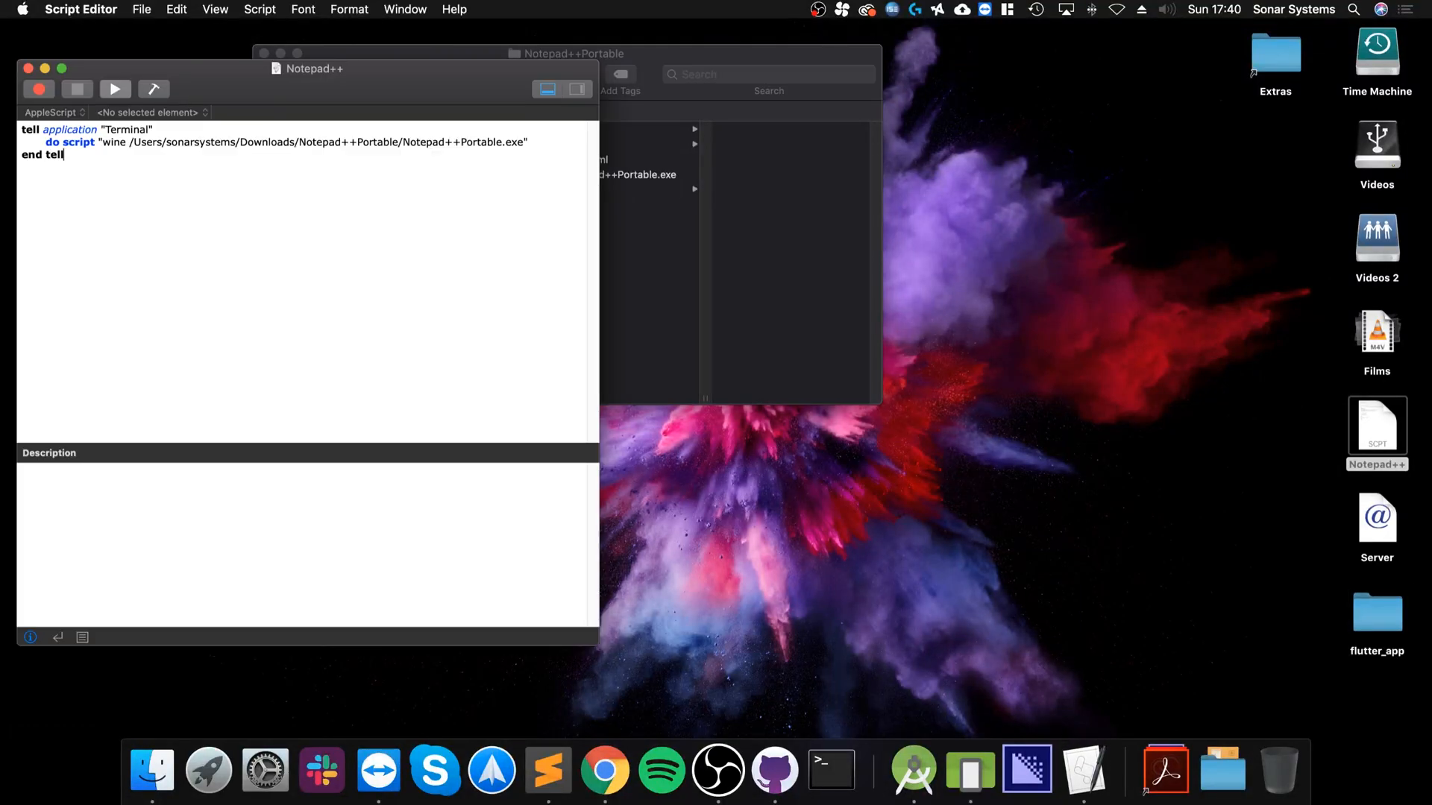
# Rerun the saved Notepad++ script so Terminal opens a new tab launching Notepad++
pyautogui.click(115, 89)
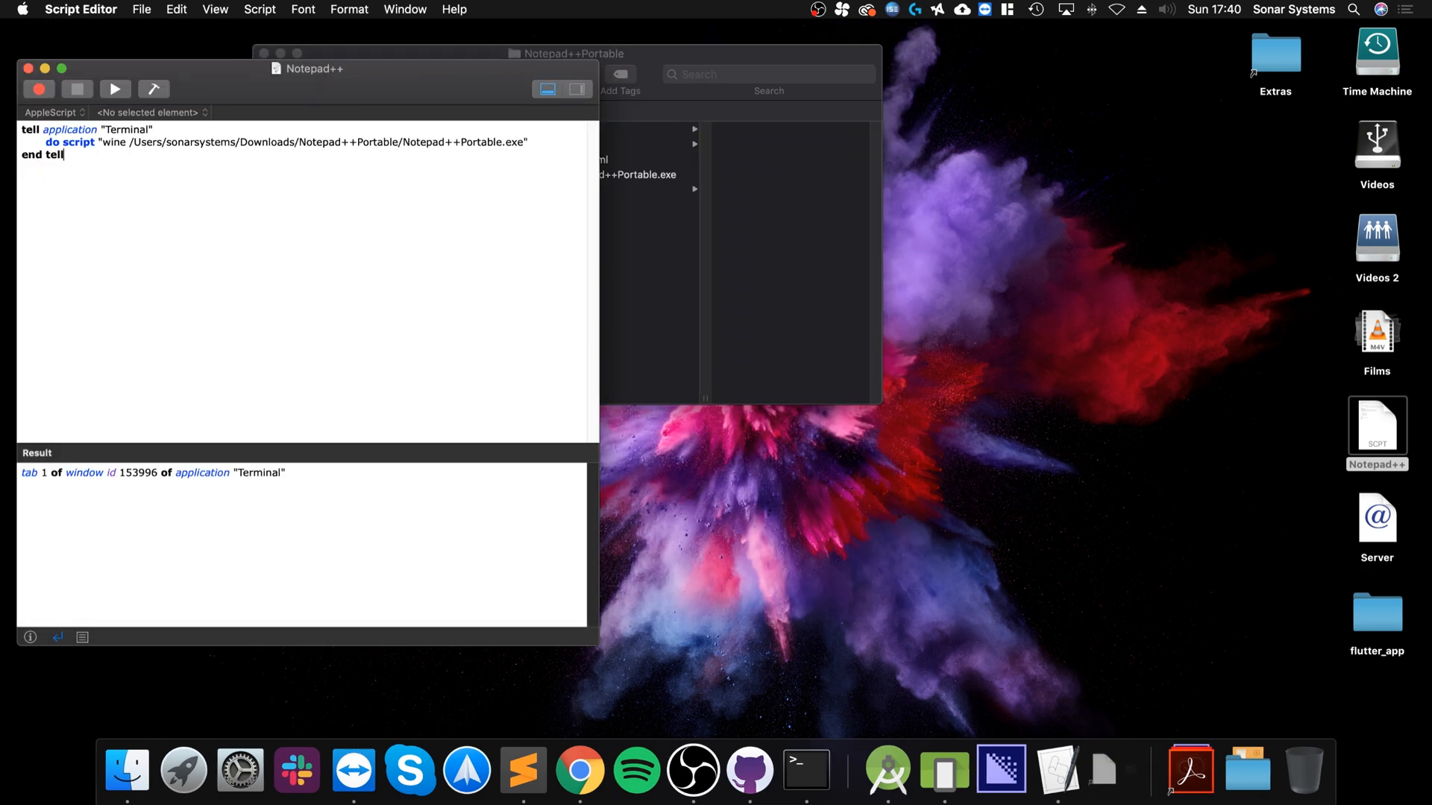
pyautogui.click(142, 9)
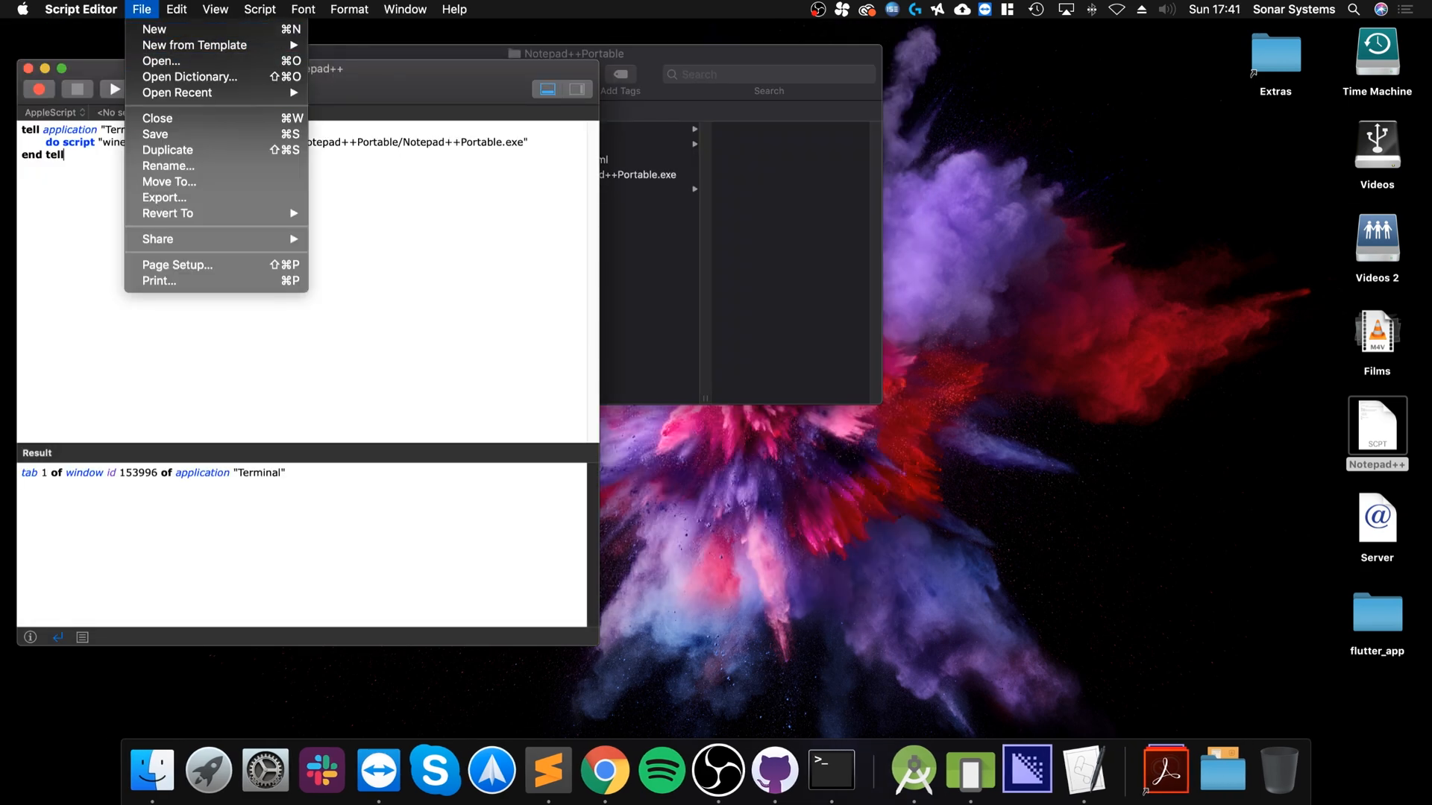
# Close the File menu without choosing a command
pyautogui.click(141, 9)
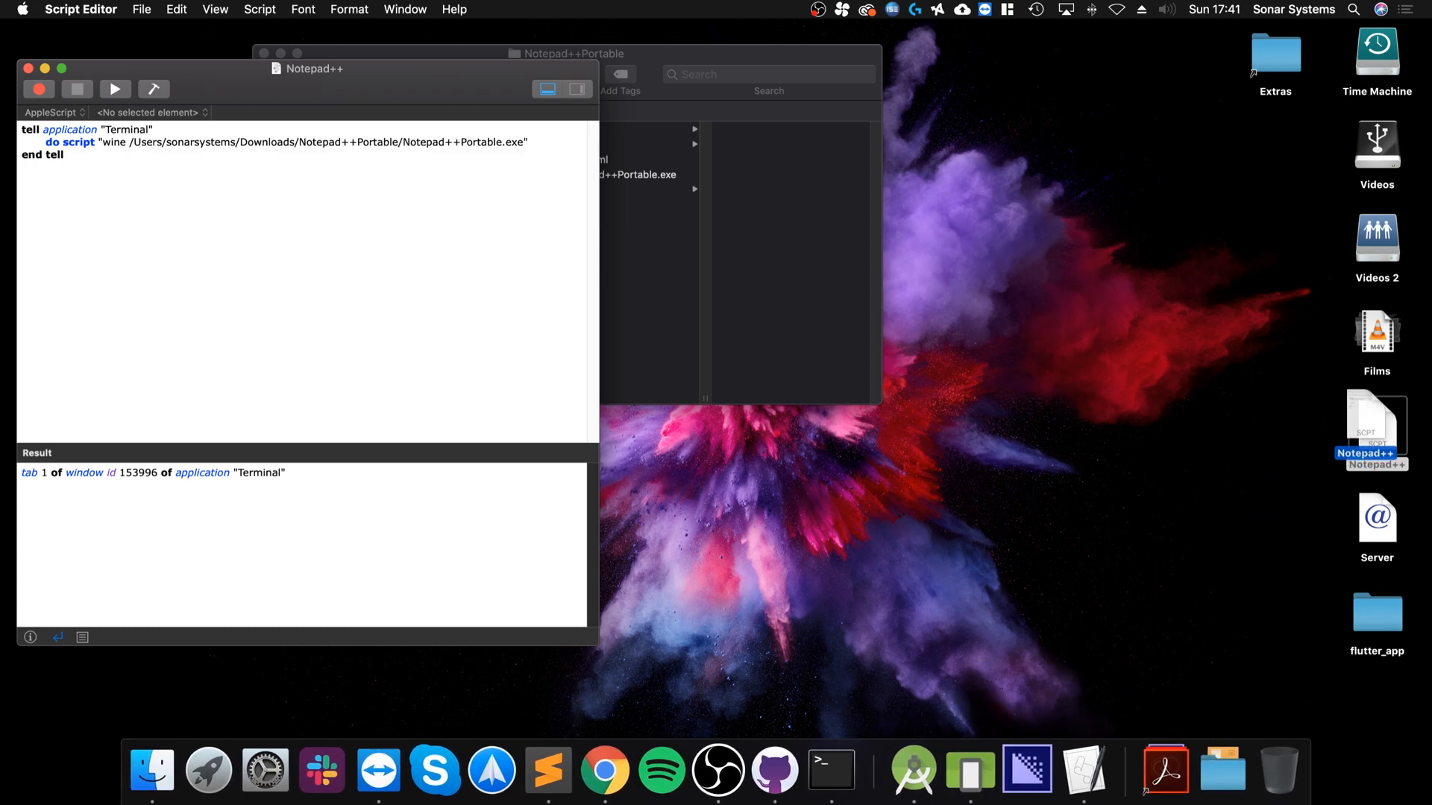
pyautogui.moveTo(1002, 740)
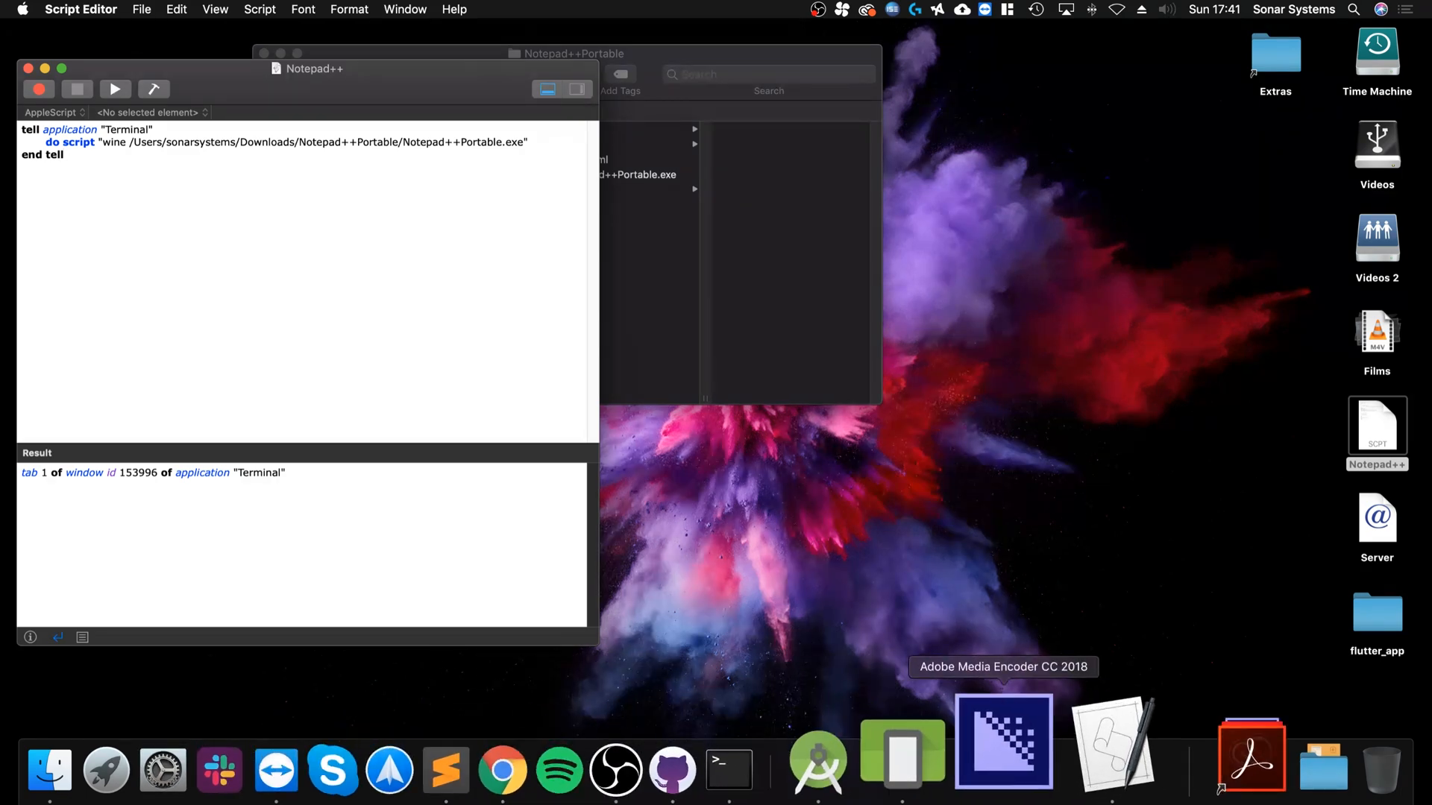